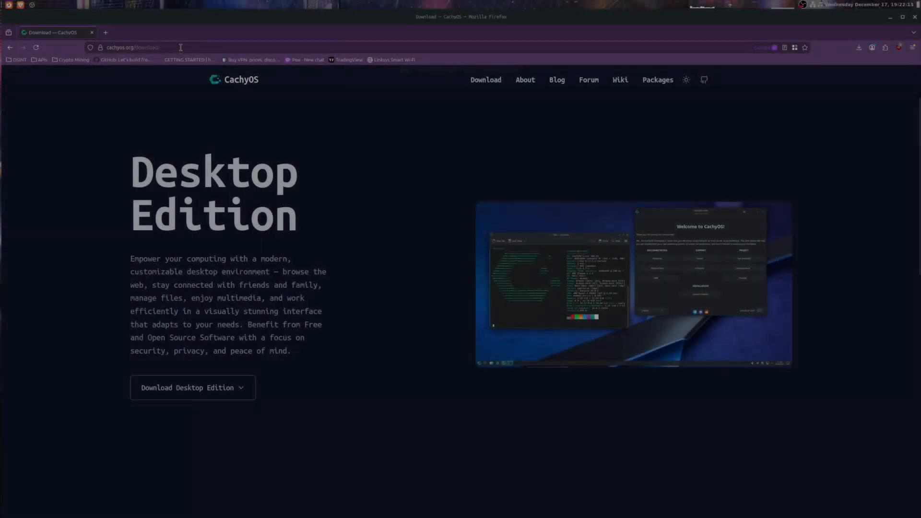
Step: Start a direct download of the CachyOS Desktop Edition ISO from cachyos.org/download
{"action": "left_click", "coordinate": [144, 47]}
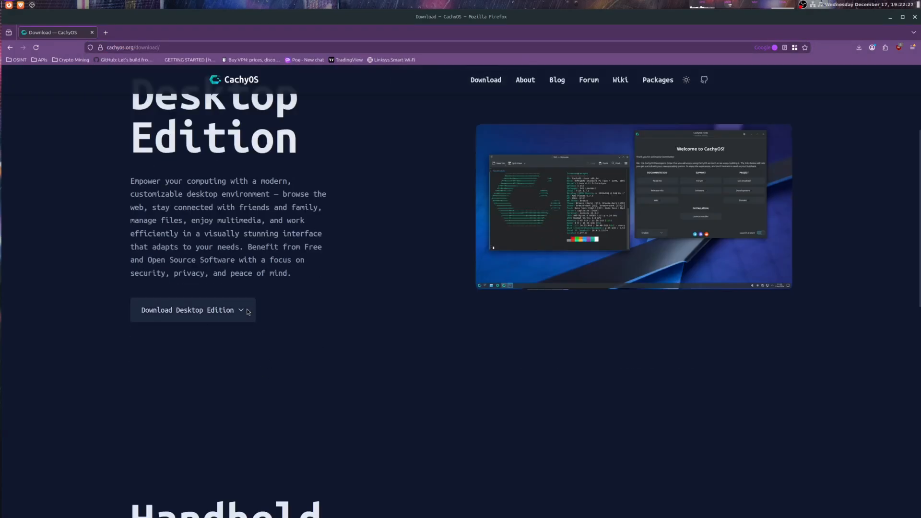
{"action": "left_click", "coordinate": [192, 310]}
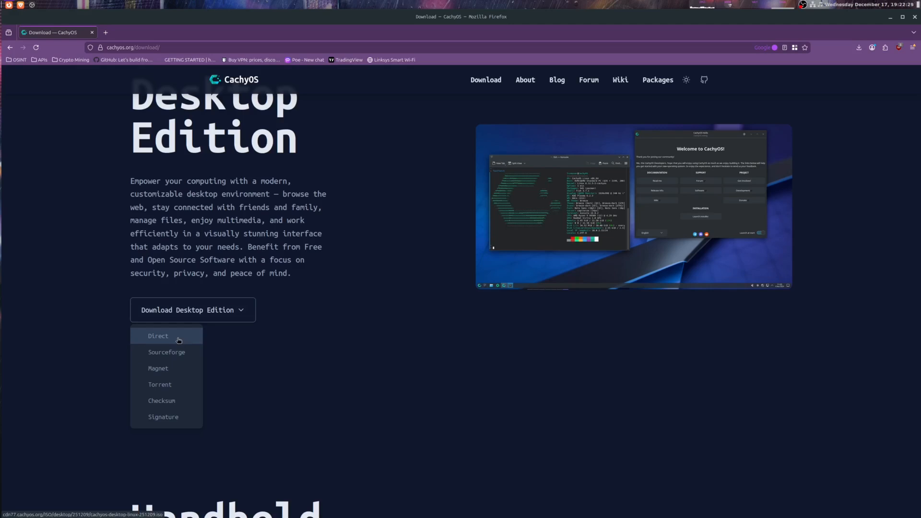
{"action": "left_click", "coordinate": [158, 336]}
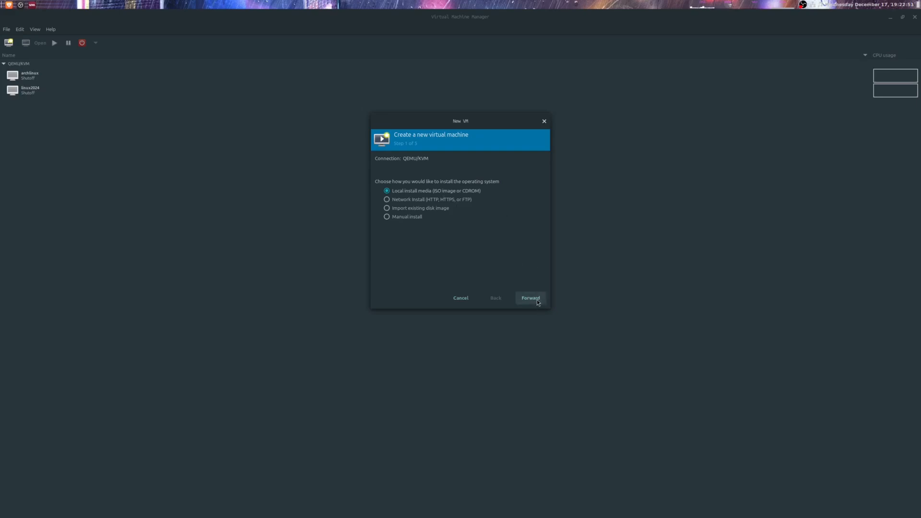
Step: Begin a new VM from local install media using the CachyOS desktop ISO in Downloads
{"action": "left_click", "coordinate": [530, 298]}
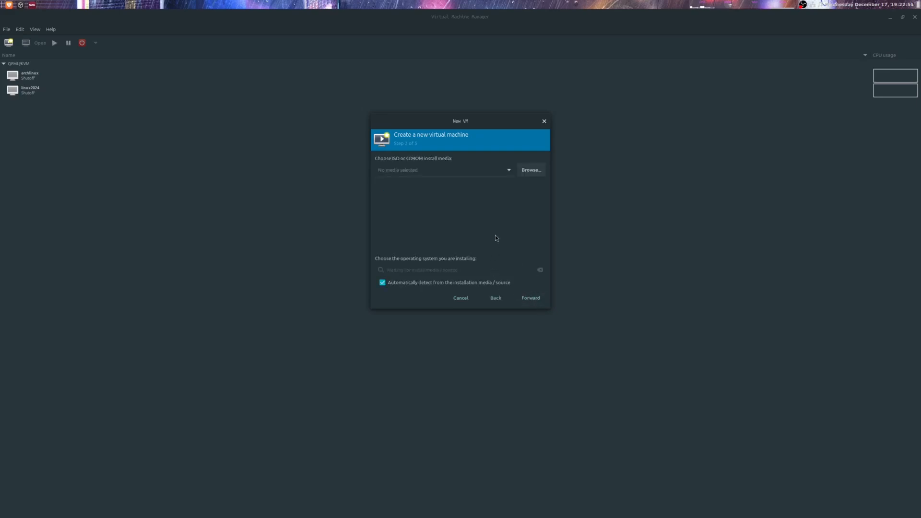
{"action": "left_click", "coordinate": [531, 169]}
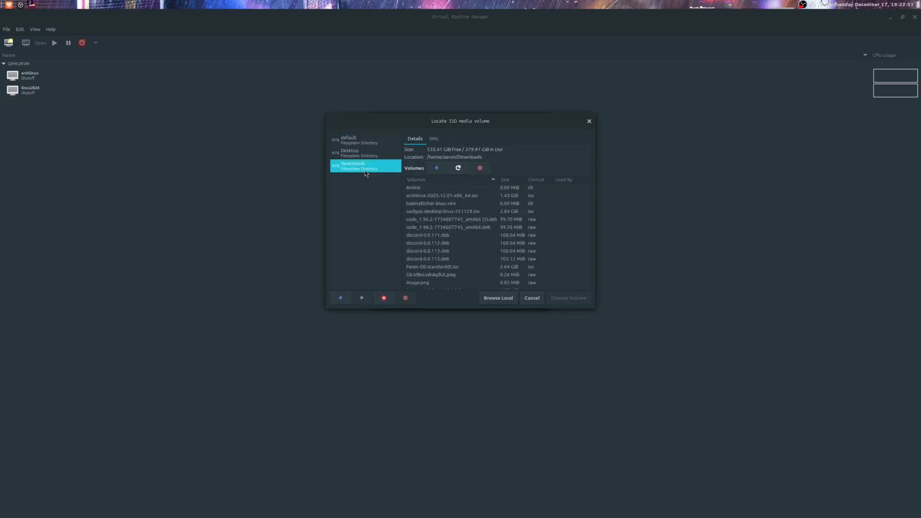
{"action": "left_click", "coordinate": [442, 211]}
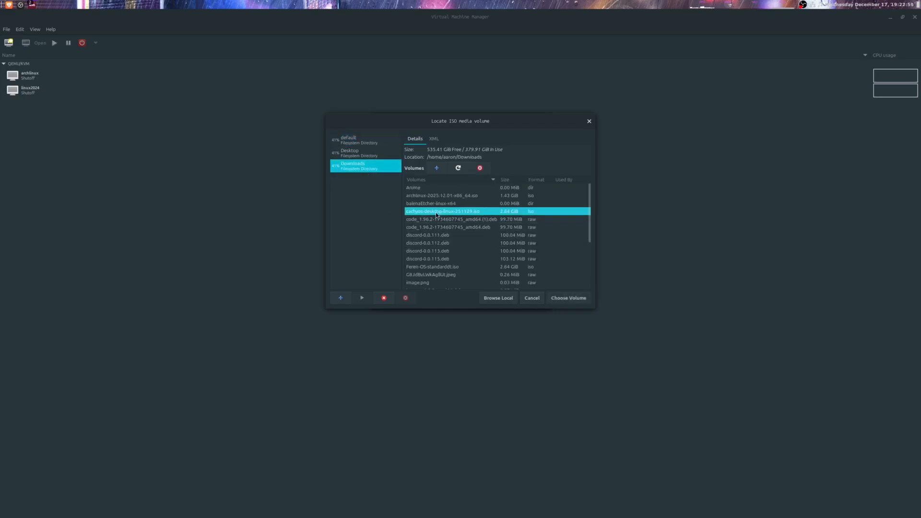
{"action": "left_click", "coordinate": [568, 297]}
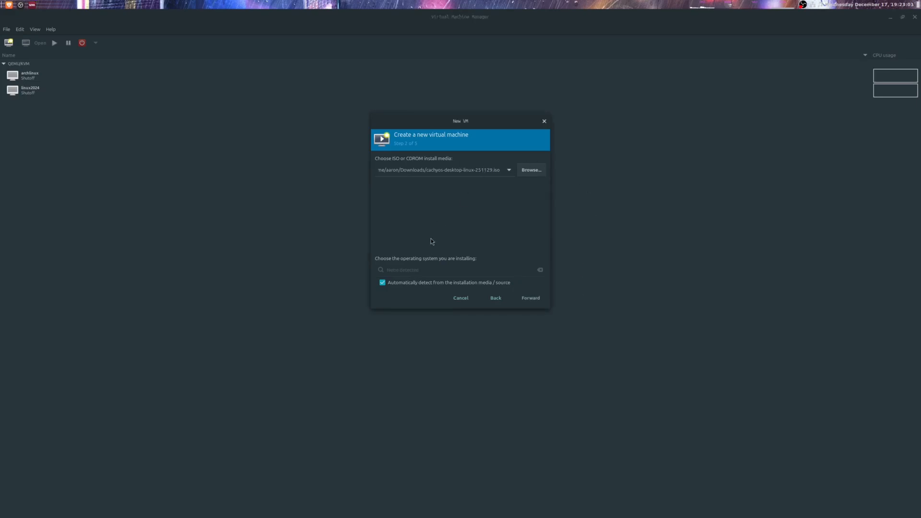
{"action": "mouse_move", "coordinate": [440, 283]}
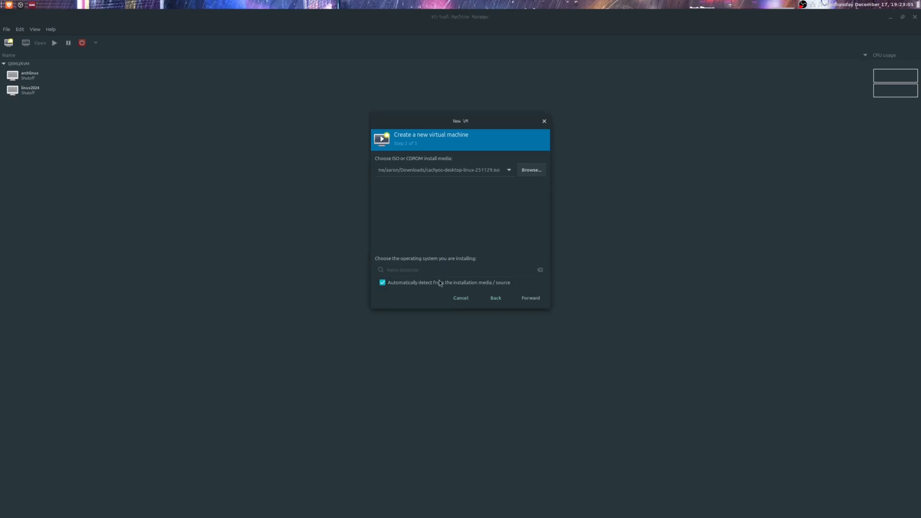
Step: Disable OS auto-detection and choose Generic Linux 2024 as the operating system
{"action": "left_click", "coordinate": [382, 283]}
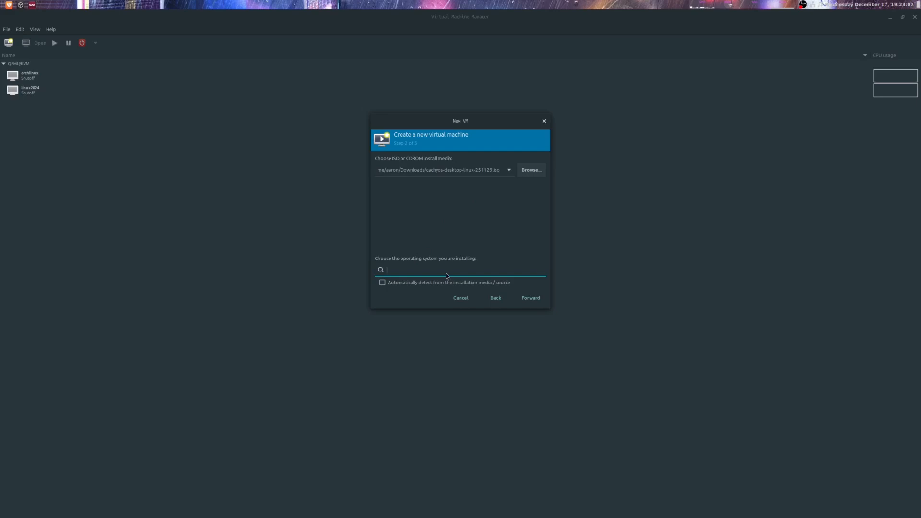
{"action": "type", "text": "Linux"}
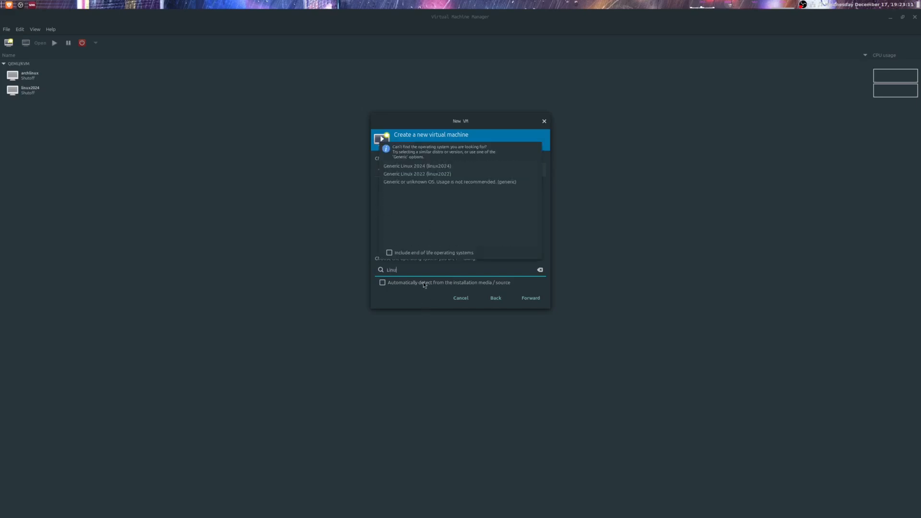
{"action": "type", "text": "Cachy"}
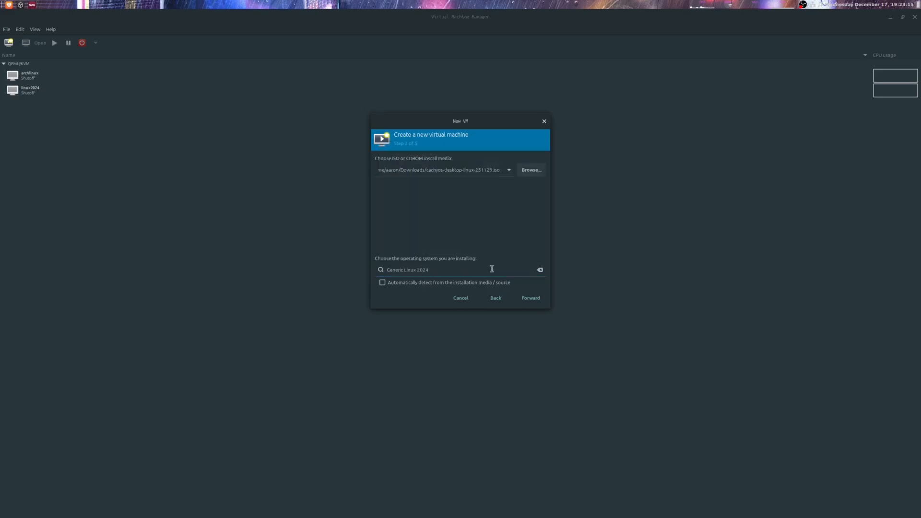
{"action": "left_click", "coordinate": [530, 298]}
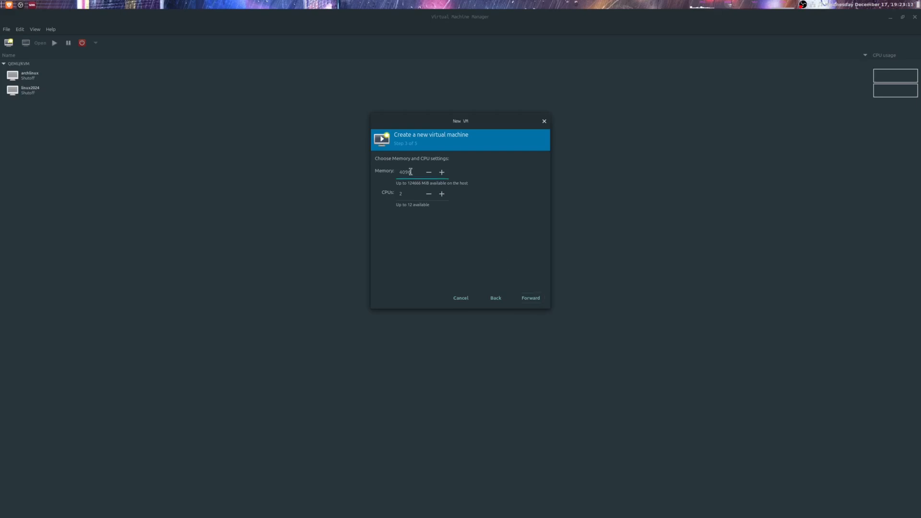
Step: Allocate 8000 MiB memory, 4 CPUs and 25 GiB storage, then finish creating the VM
{"action": "type", "text": "8000"}
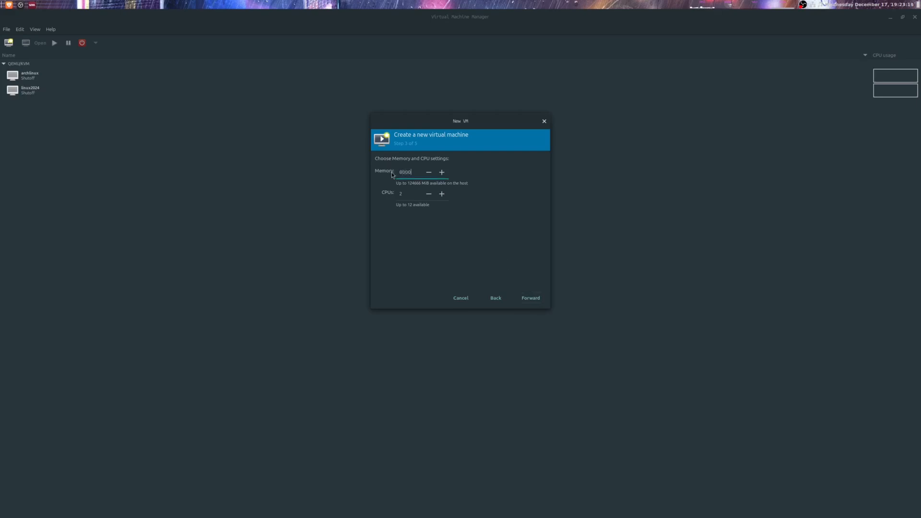
{"action": "left_click", "coordinate": [409, 194]}
{"action": "type", "text": "4"}
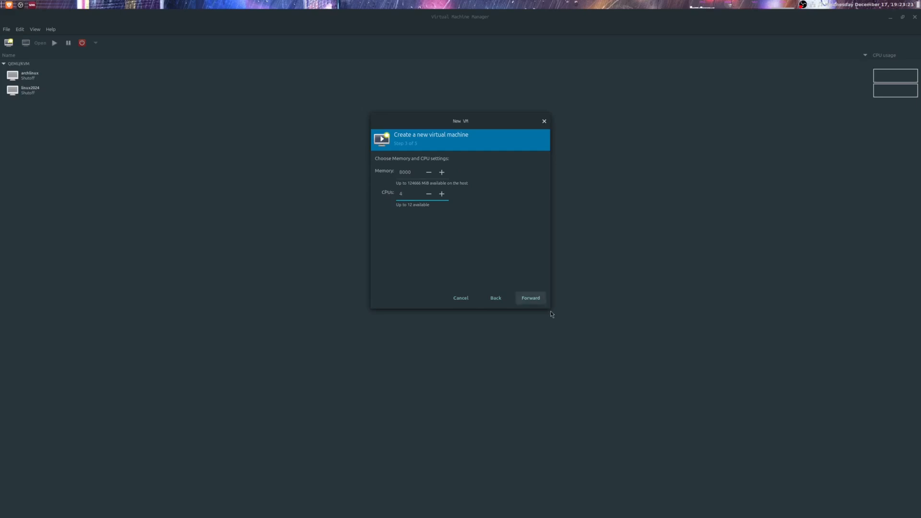
{"action": "left_click", "coordinate": [530, 297]}
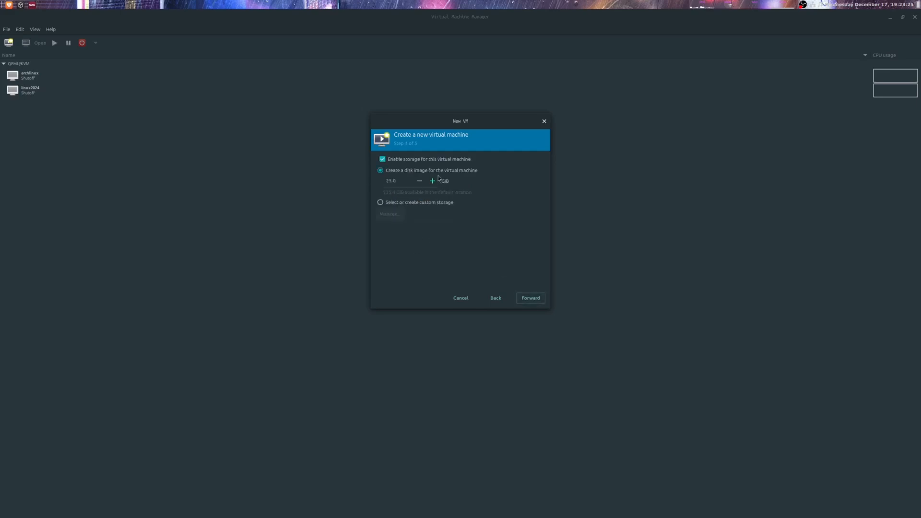
{"action": "left_click", "coordinate": [530, 297]}
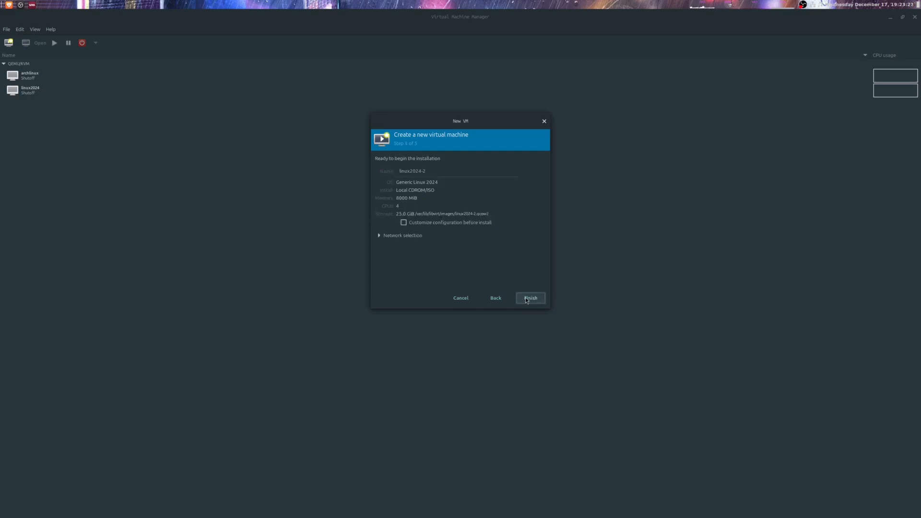
{"action": "mouse_move", "coordinate": [455, 254]}
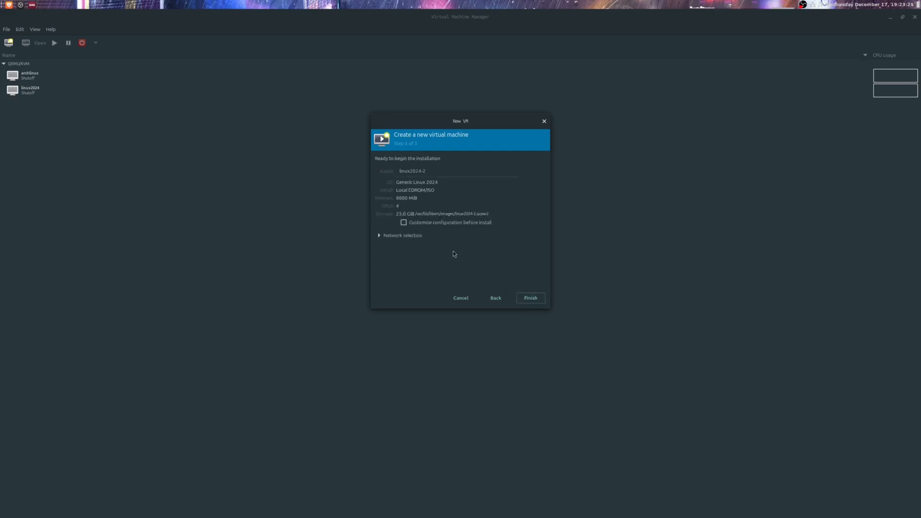
{"action": "left_click", "coordinate": [531, 297]}
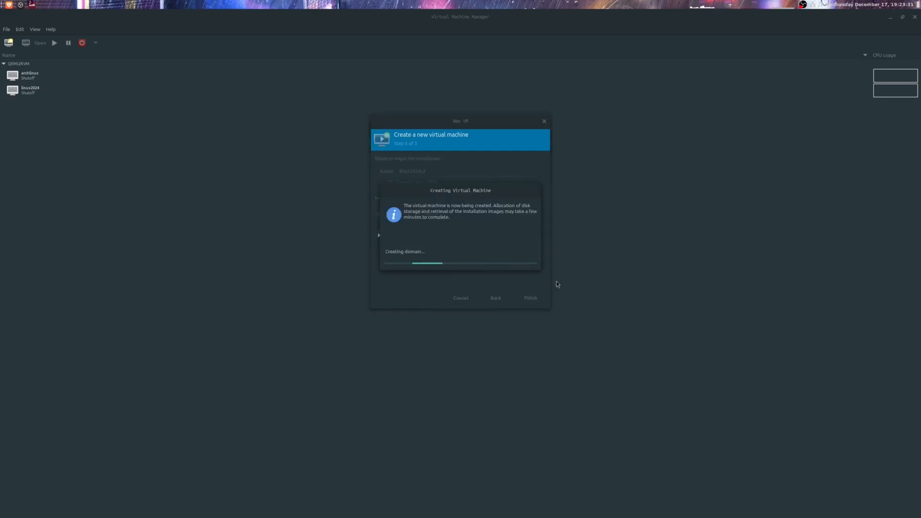
{"action": "left_click", "coordinate": [530, 297]}
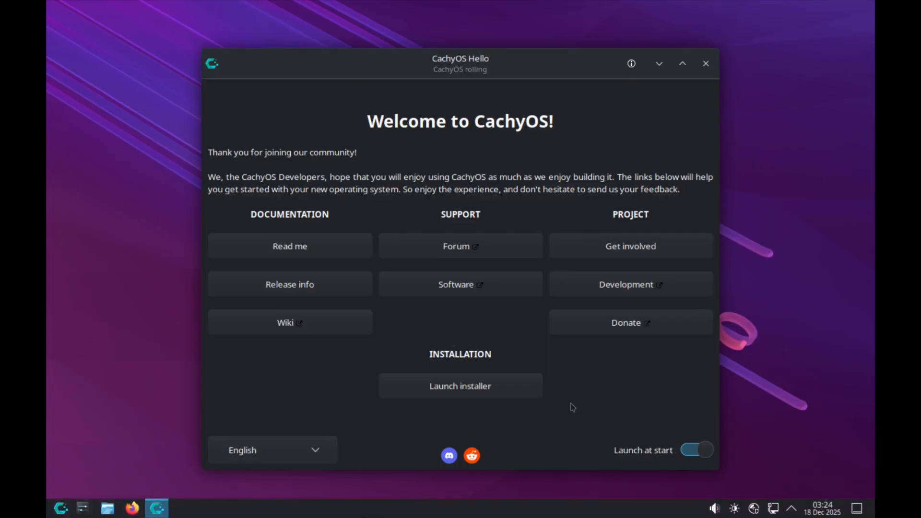
{"action": "mouse_move", "coordinate": [681, 458]}
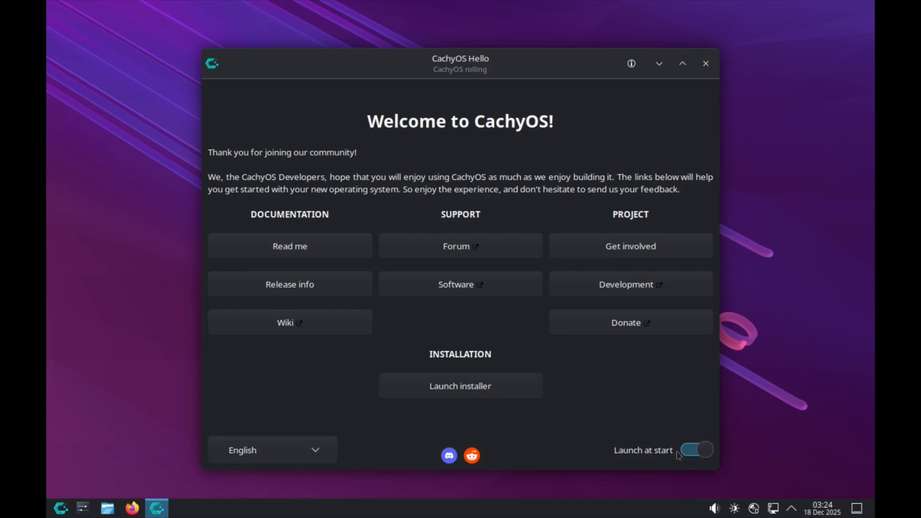
Step: Disable CachyOS Hello at start, launch the installer past the outdated-ISO warning and pick Grub
{"action": "left_click", "coordinate": [696, 450]}
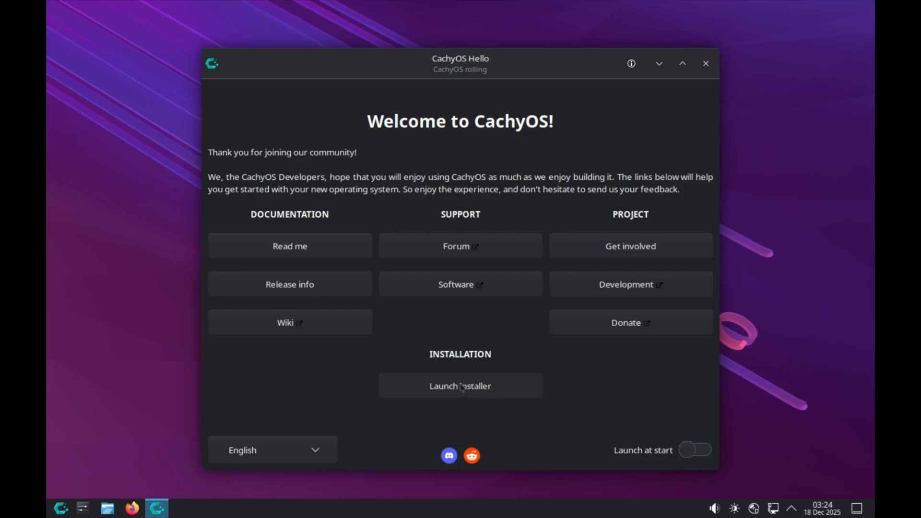
{"action": "left_click", "coordinate": [461, 386]}
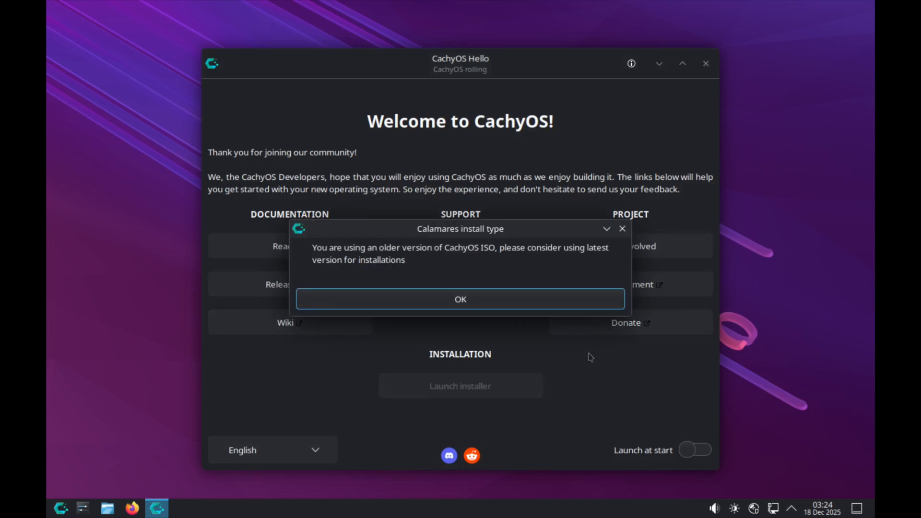
{"action": "left_click", "coordinate": [460, 300]}
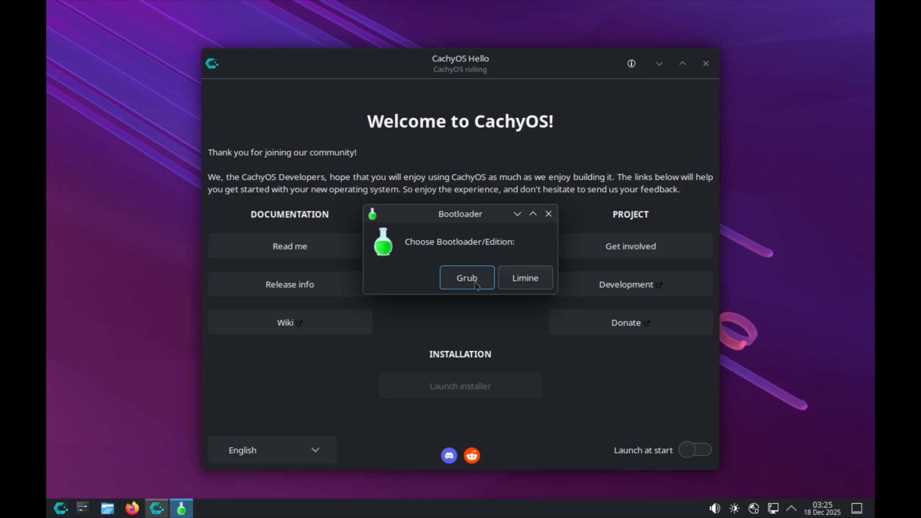
{"action": "left_click", "coordinate": [466, 277]}
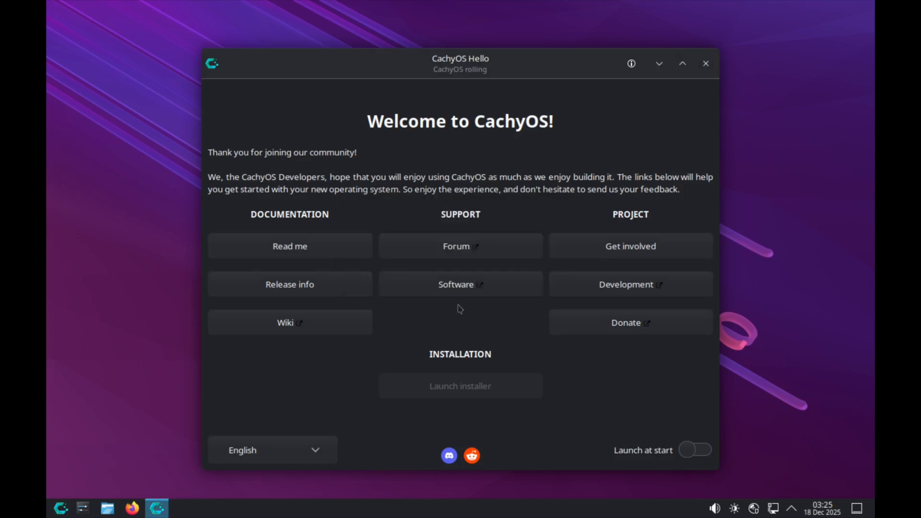
{"action": "mouse_move", "coordinate": [483, 356]}
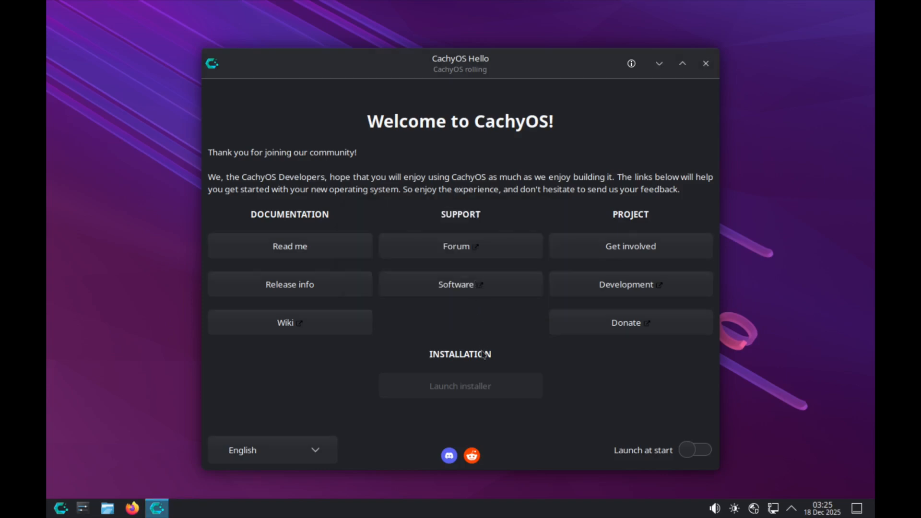
{"action": "mouse_move", "coordinate": [486, 380]}
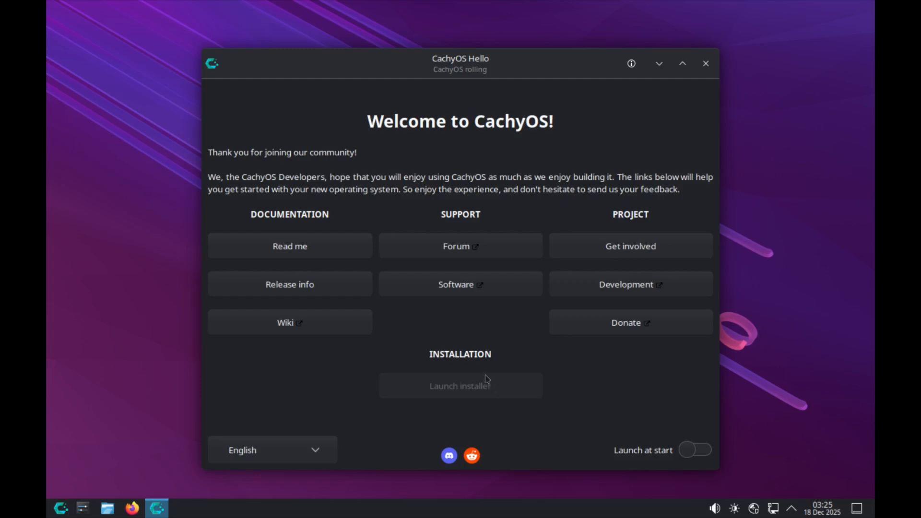
{"action": "mouse_move", "coordinate": [591, 380]}
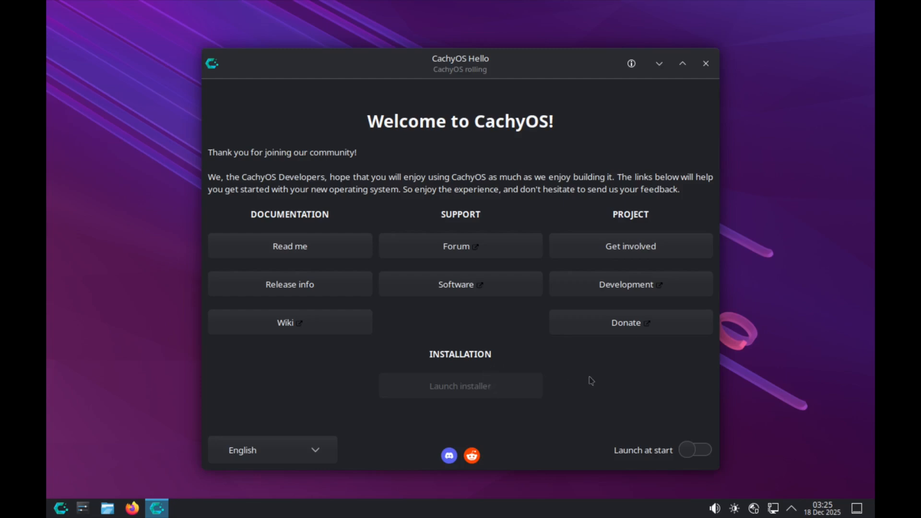
Step: Accept location and keyboard defaults, choose Erase disk (btrfs) and continue to the Desktop page
{"action": "left_click", "coordinate": [461, 386]}
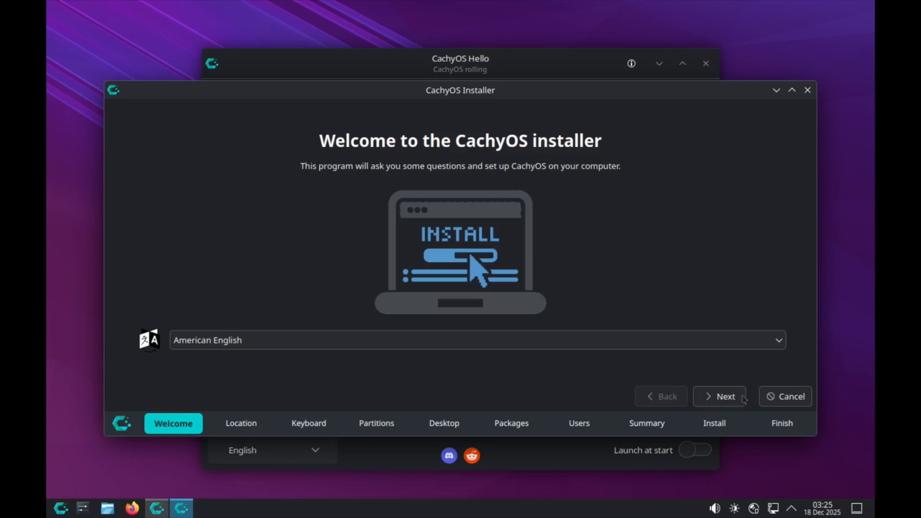
{"action": "left_click", "coordinate": [720, 396]}
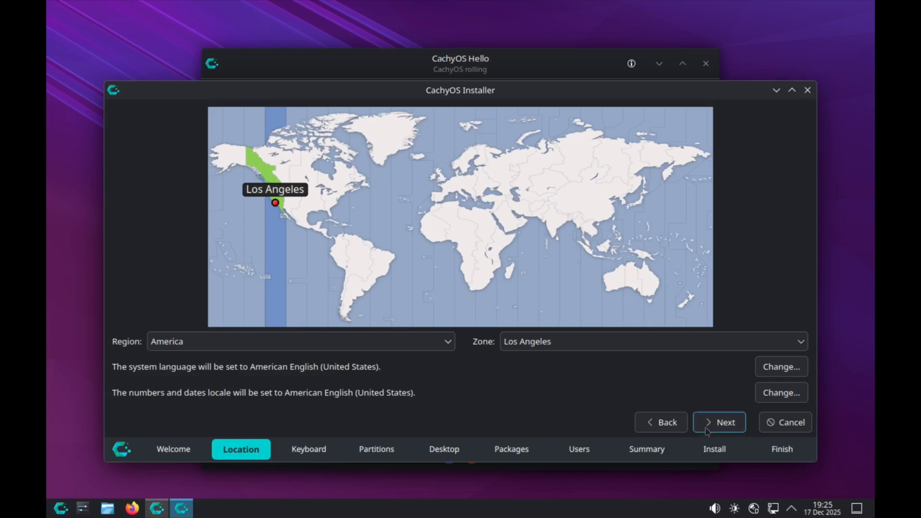
{"action": "left_click", "coordinate": [720, 423]}
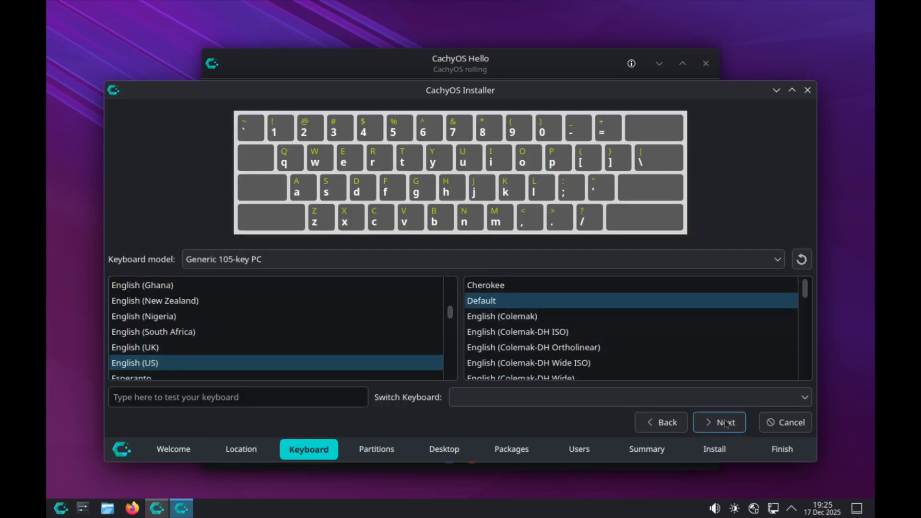
{"action": "left_click", "coordinate": [720, 423]}
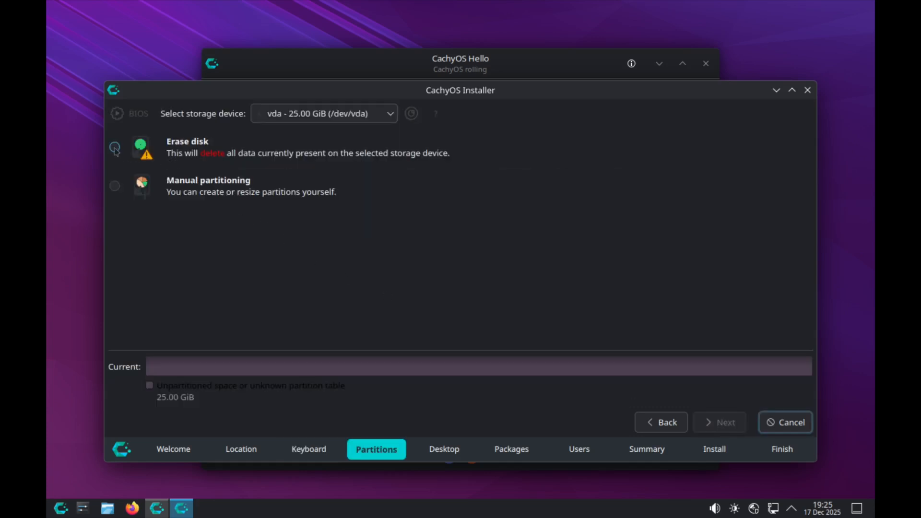
{"action": "left_click", "coordinate": [115, 148]}
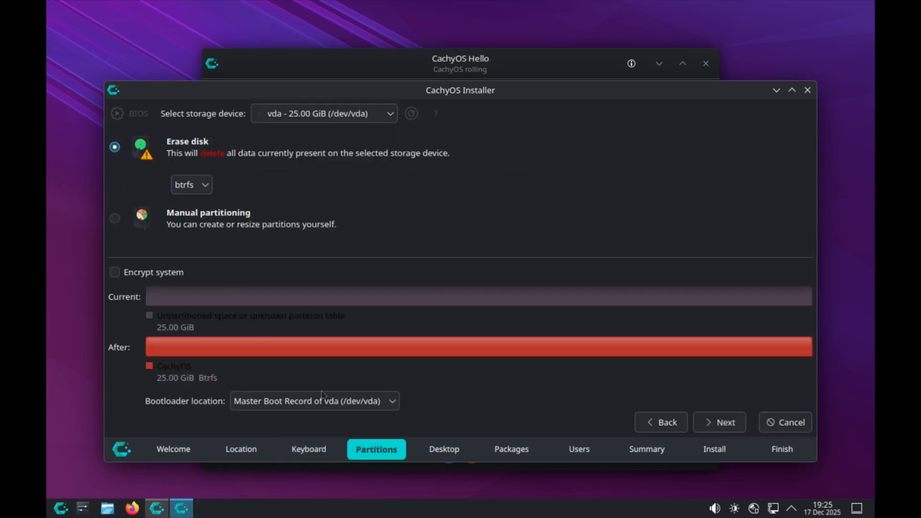
{"action": "left_click", "coordinate": [720, 422]}
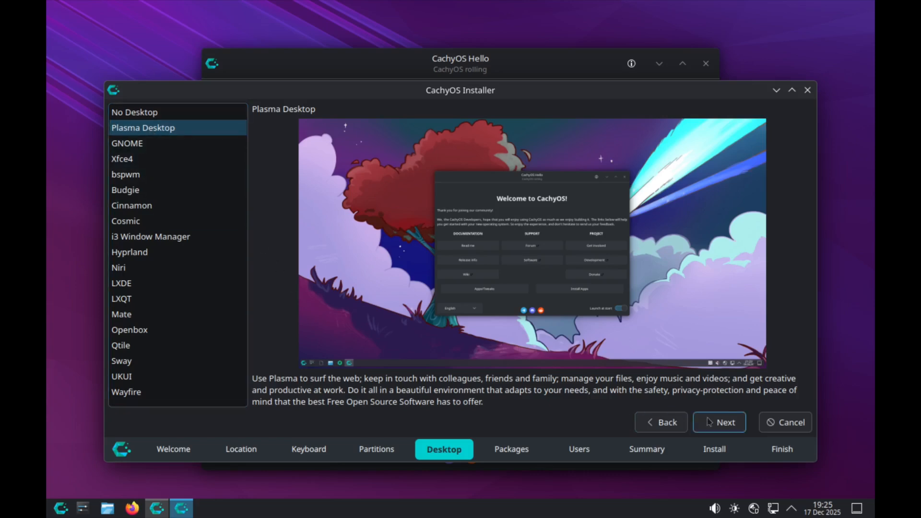
Step: Keep Plasma Desktop and review the Additional packages list with CachyOS, KDE, microcode and Firefox ticked
{"action": "left_click", "coordinate": [720, 422]}
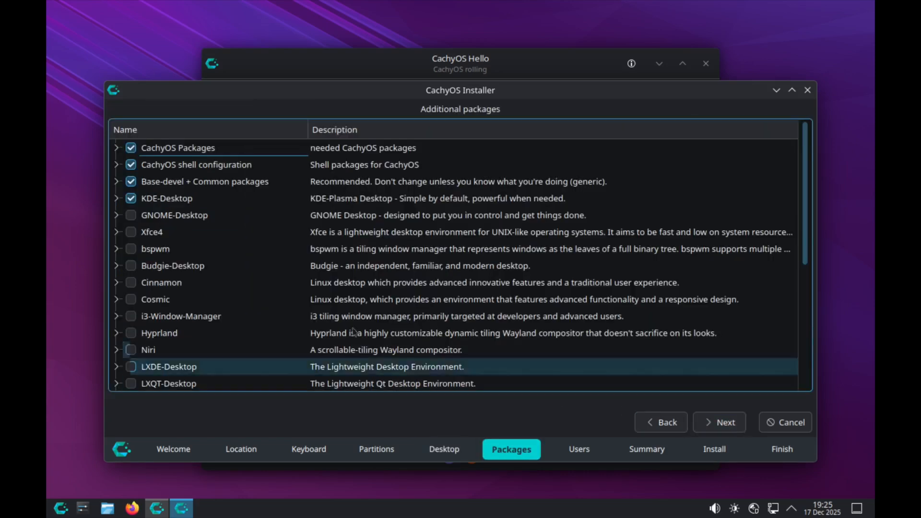
{"action": "left_click", "coordinate": [167, 197]}
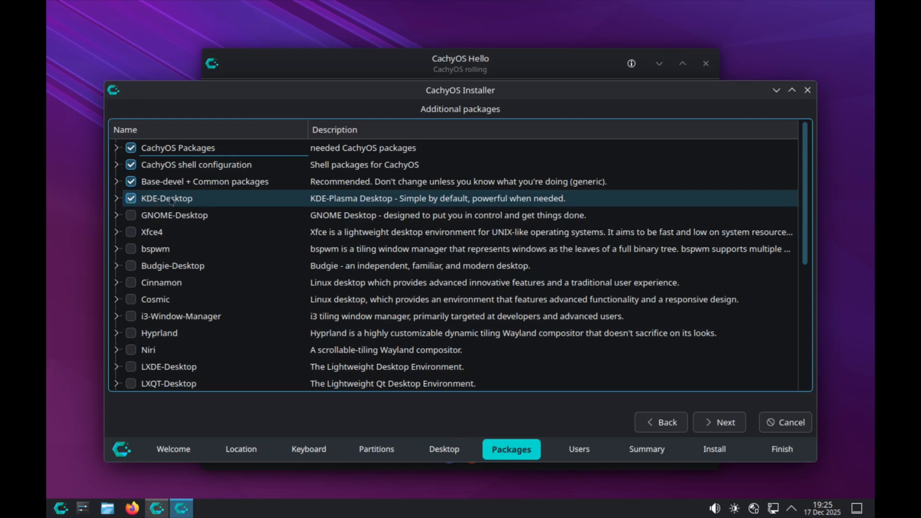
{"action": "scroll", "scroll_direction": "down", "scroll_amount": 3}
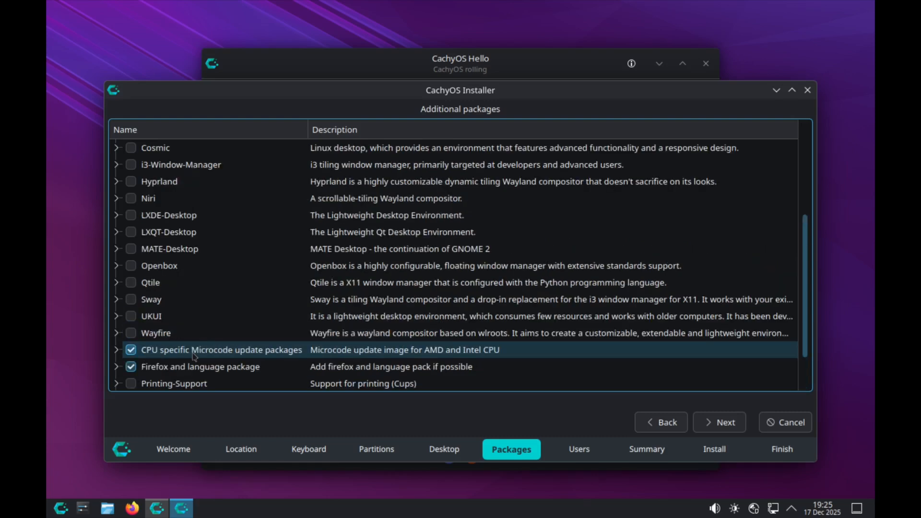
{"action": "scroll", "scroll_direction": "down", "scroll_amount": 3}
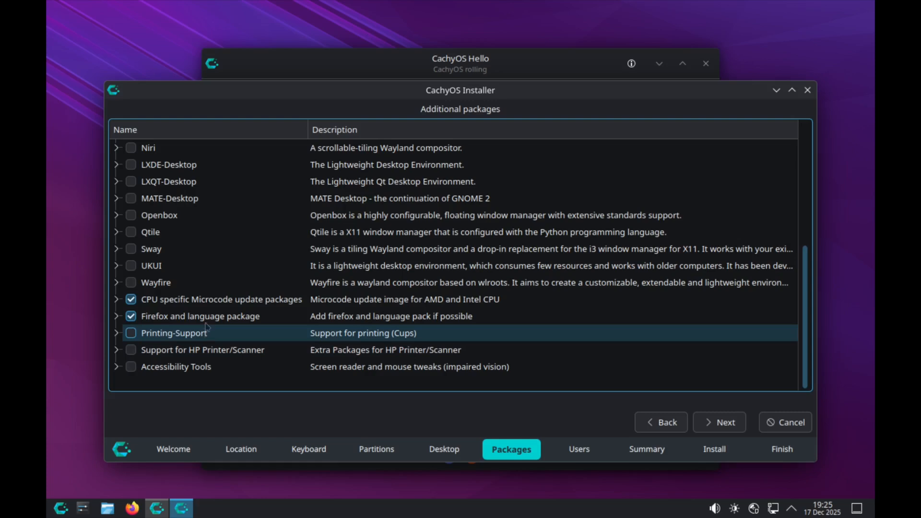
{"action": "scroll", "scroll_direction": "up", "scroll_amount": 3}
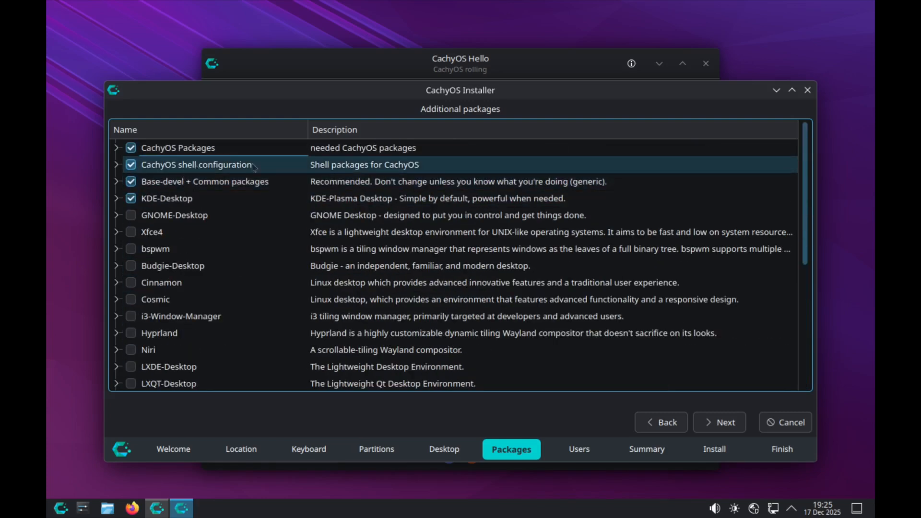
{"action": "mouse_move", "coordinate": [581, 410]}
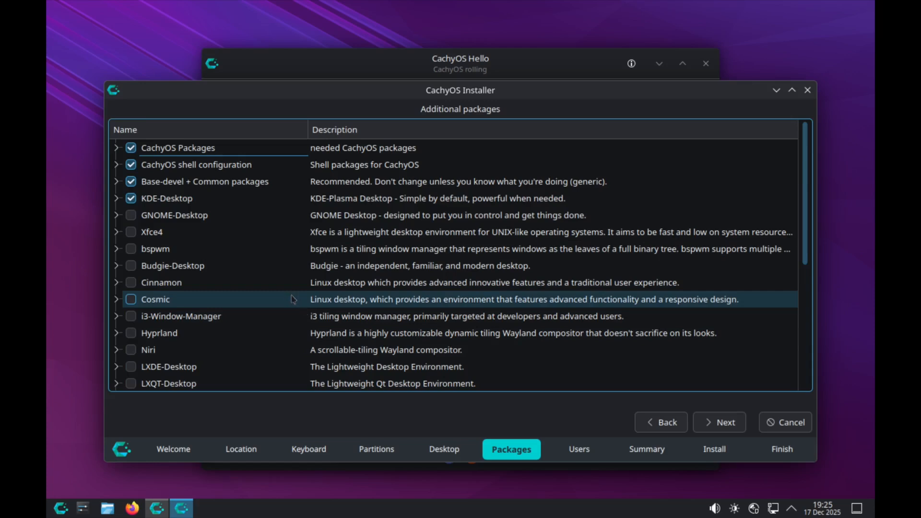
Step: Advance to the Users page and begin entering the full name 'linu'
{"action": "left_click", "coordinate": [720, 422]}
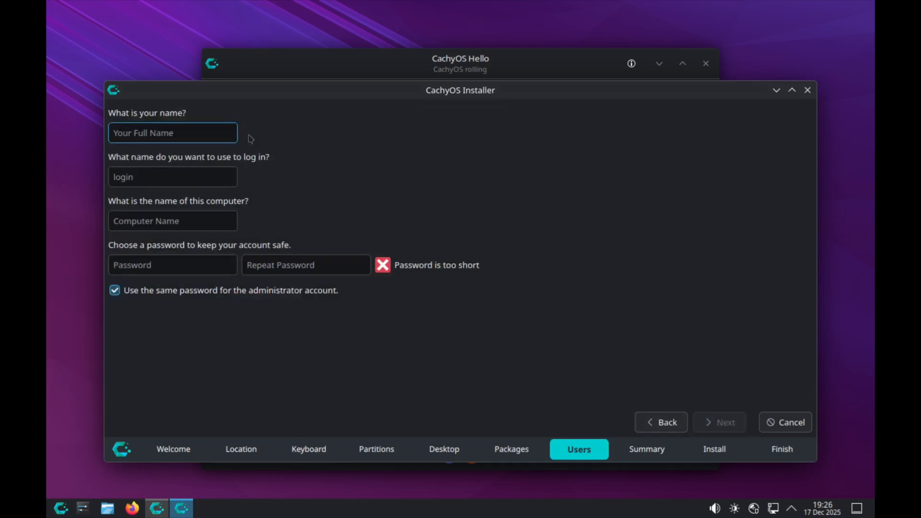
{"action": "type", "text": "linu"}
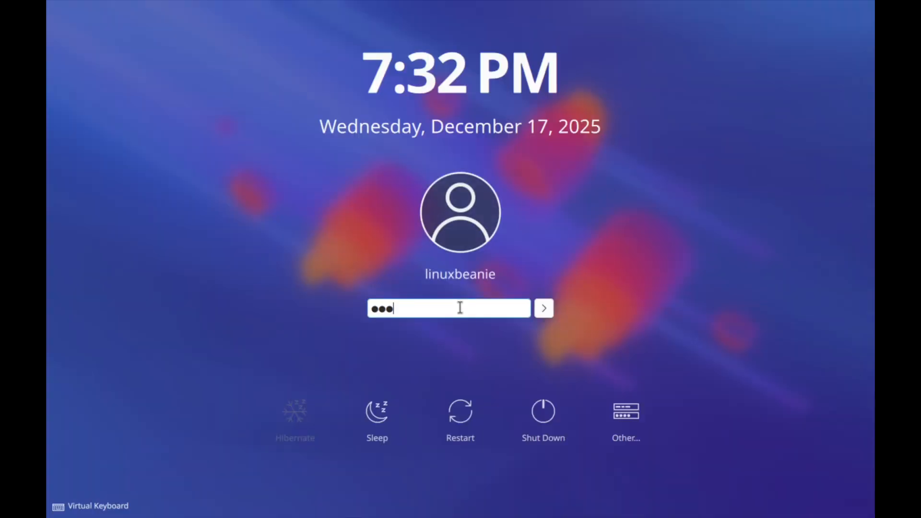
Step: Log in to the installed CachyOS desktop and close the CachyOS Hello window
{"action": "left_click", "coordinate": [543, 308]}
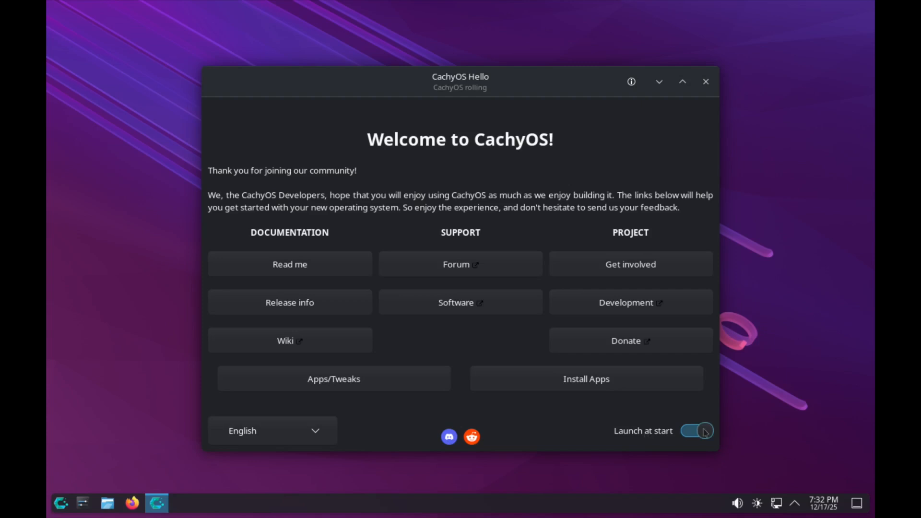
{"action": "left_click", "coordinate": [707, 82]}
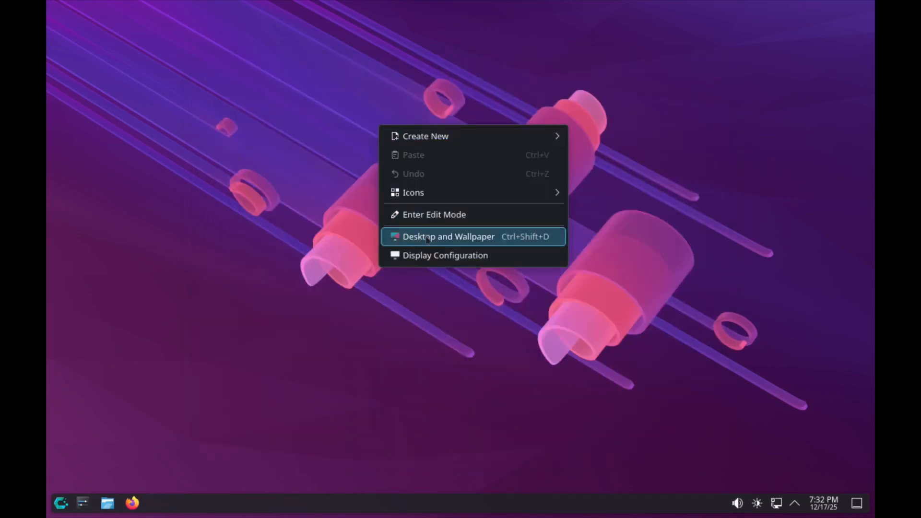
Step: Change the desktop wallpaper to the BlueNekoLady image
{"action": "left_click", "coordinate": [448, 236]}
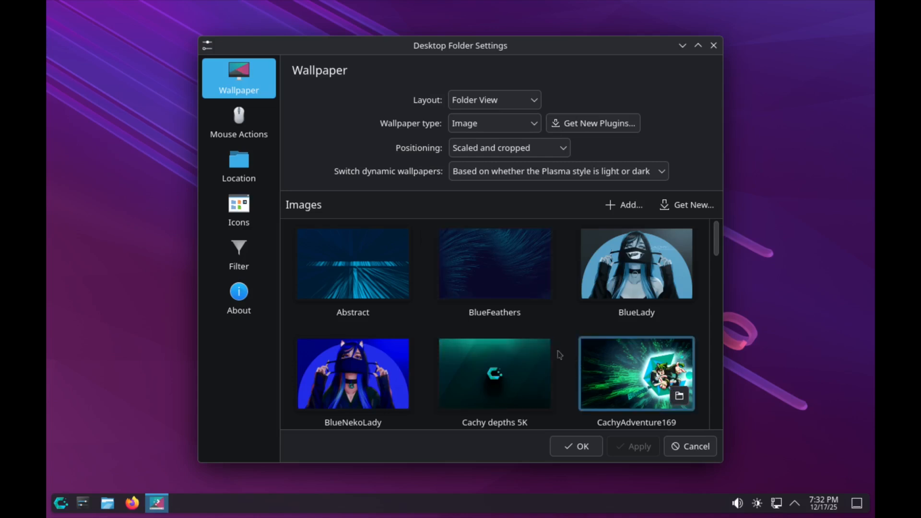
{"action": "left_click", "coordinate": [353, 374]}
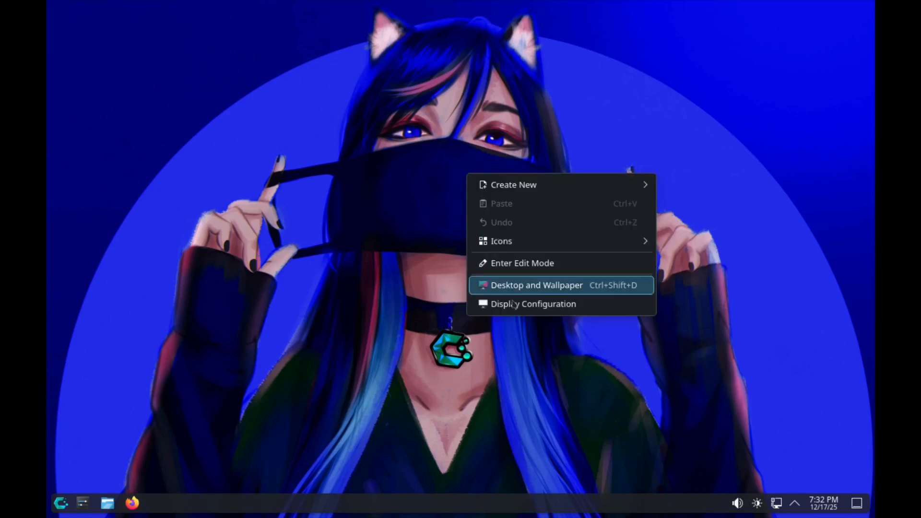
Step: Set the display resolution to 2048 × 1152, keep it, and close System Settings
{"action": "left_click", "coordinate": [533, 304]}
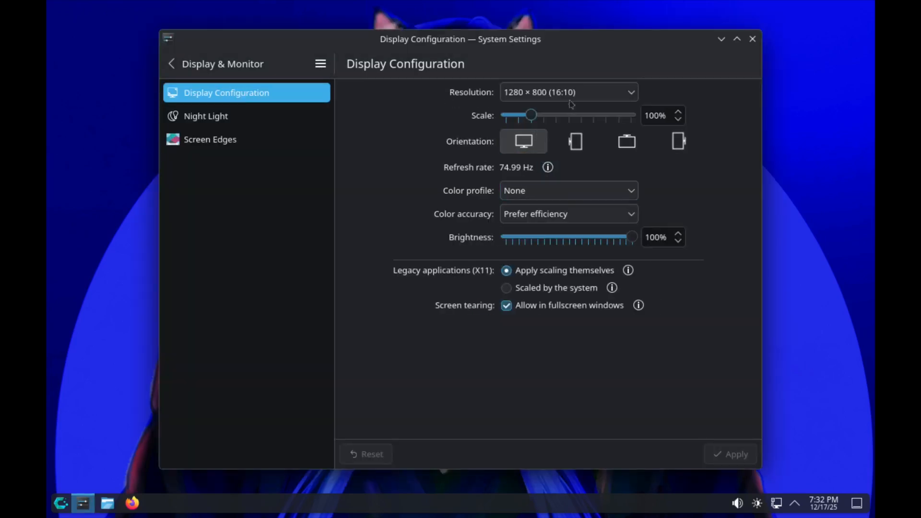
{"action": "left_click", "coordinate": [569, 92]}
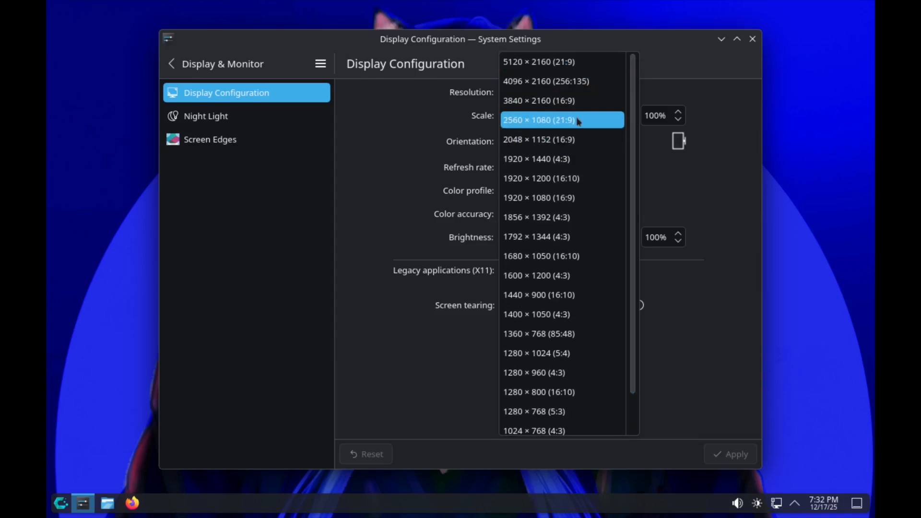
{"action": "left_click", "coordinate": [537, 139]}
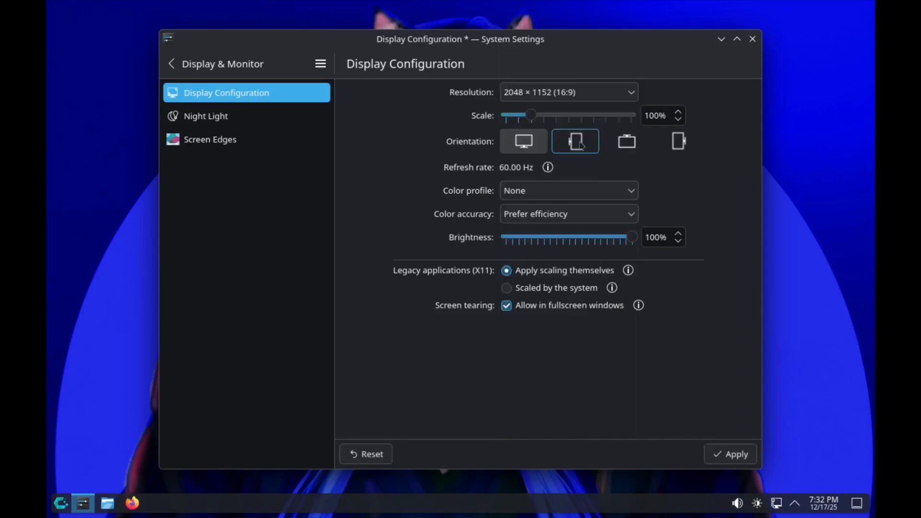
{"action": "left_click", "coordinate": [730, 454]}
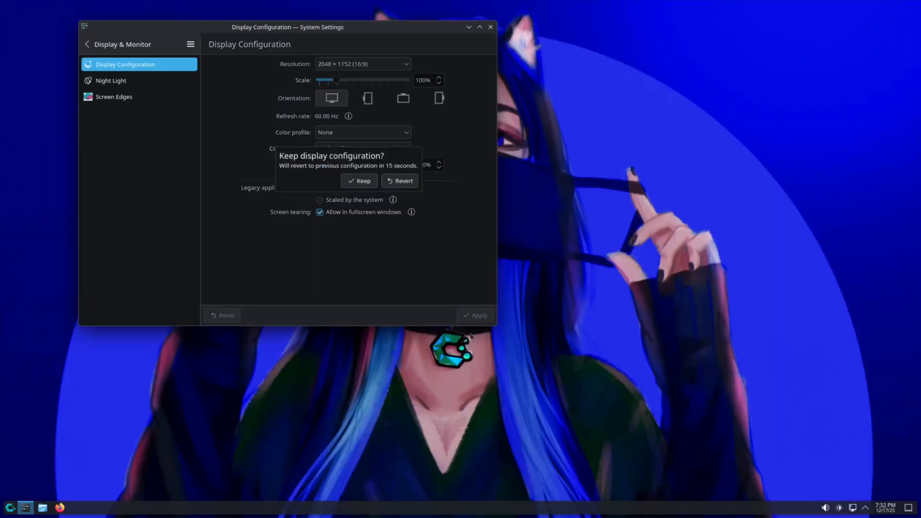
{"action": "left_click", "coordinate": [359, 180]}
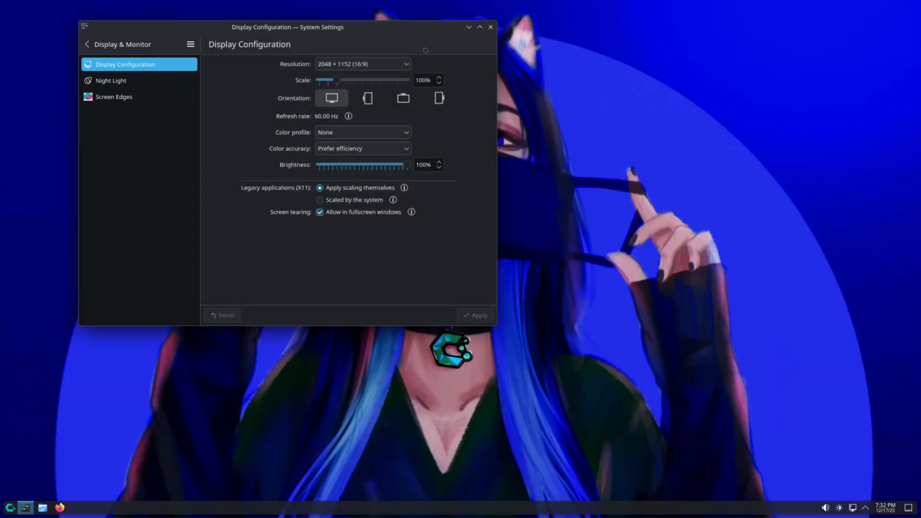
{"action": "left_click_drag", "start_coordinate": [286, 26], "coordinate": [566, 134]}
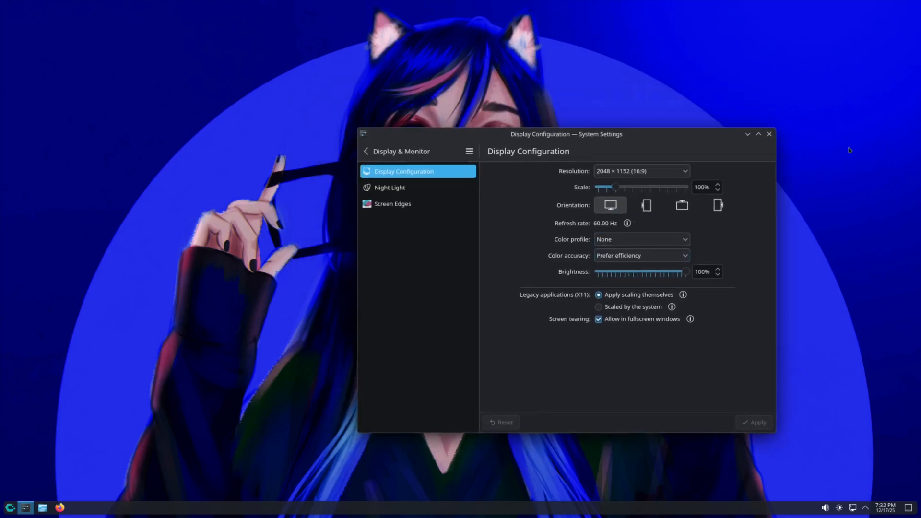
{"action": "left_click", "coordinate": [769, 133]}
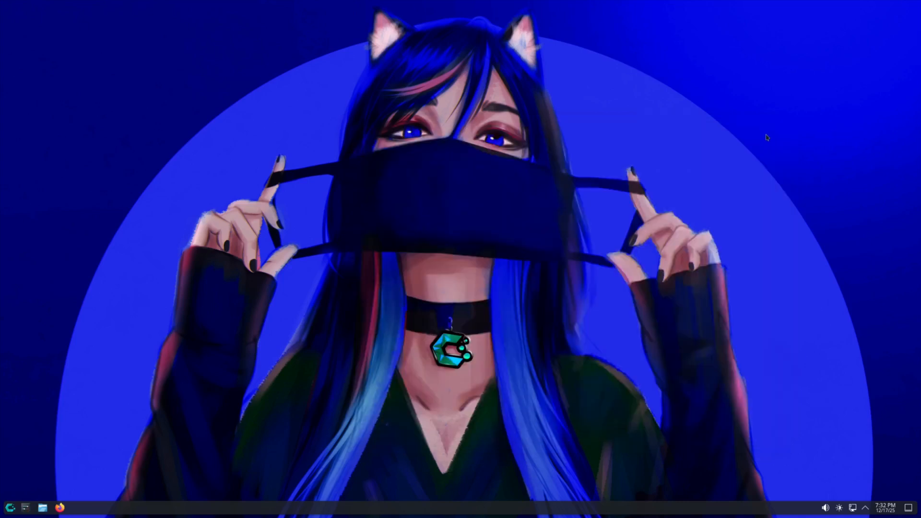
{"action": "left_click", "coordinate": [6, 507]}
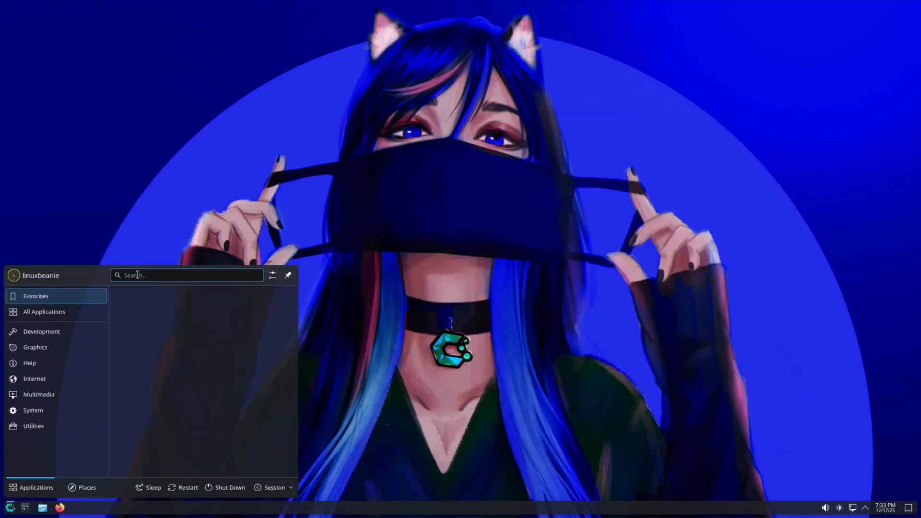
{"action": "type", "text": "terminal"}
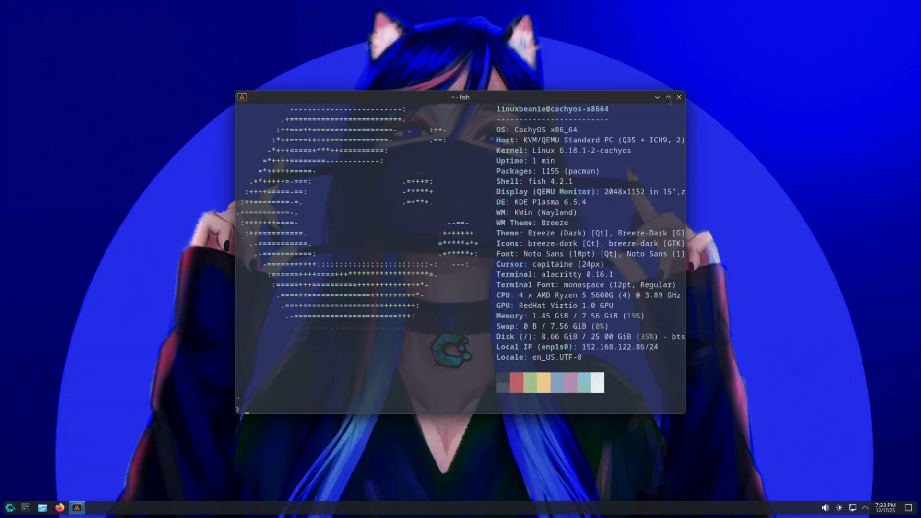
{"action": "left_click", "coordinate": [668, 98]}
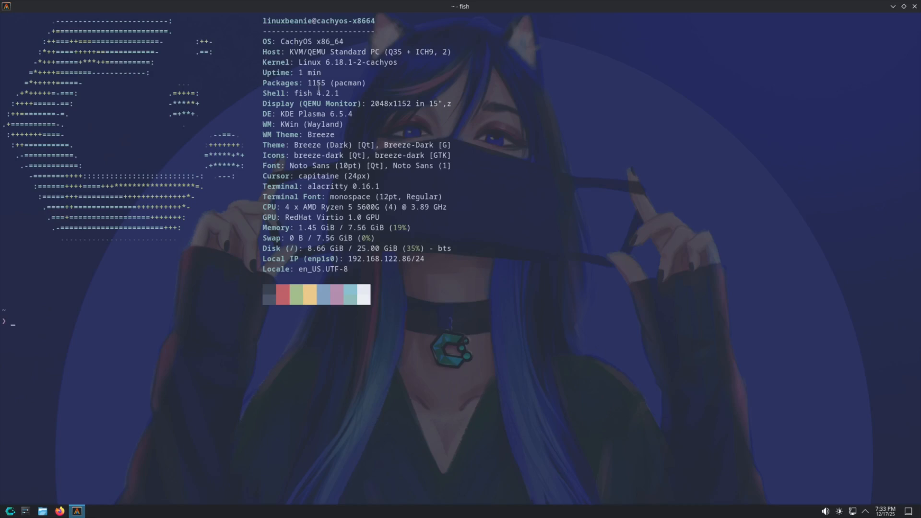
{"action": "double_click", "coordinate": [311, 61]}
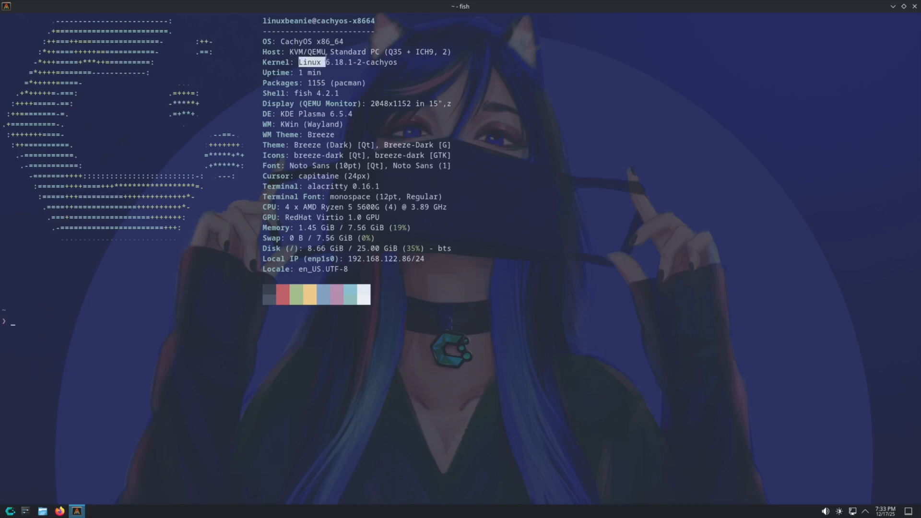
{"action": "left_click_drag", "start_coordinate": [300, 63], "coordinate": [399, 62]}
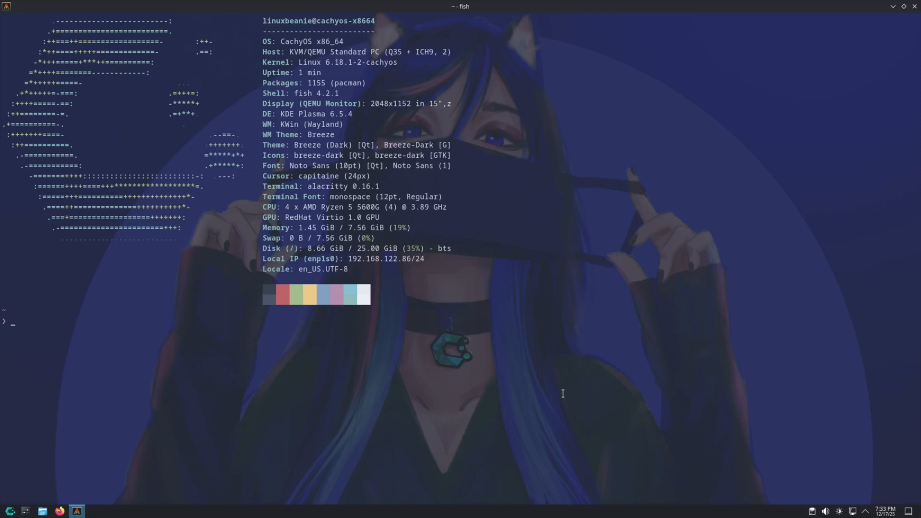
{"action": "mouse_move", "coordinate": [567, 386]}
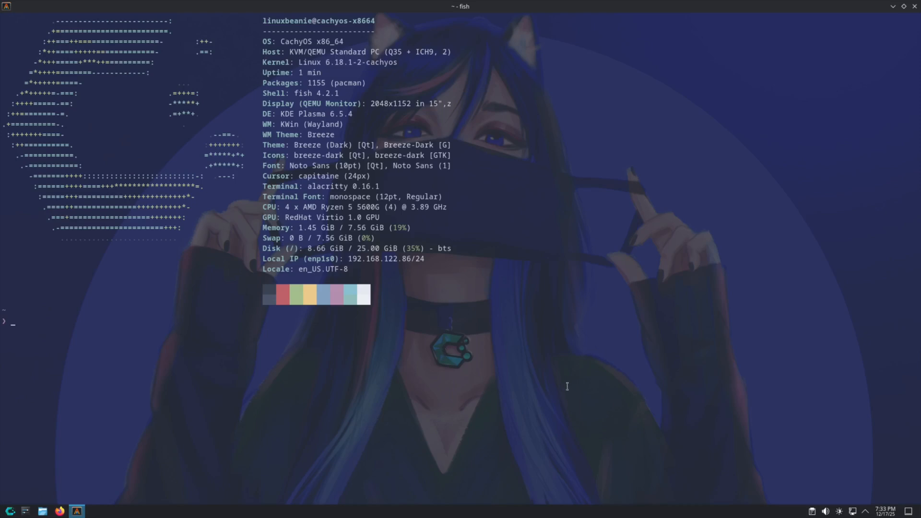
{"action": "type", "text": "exit"}
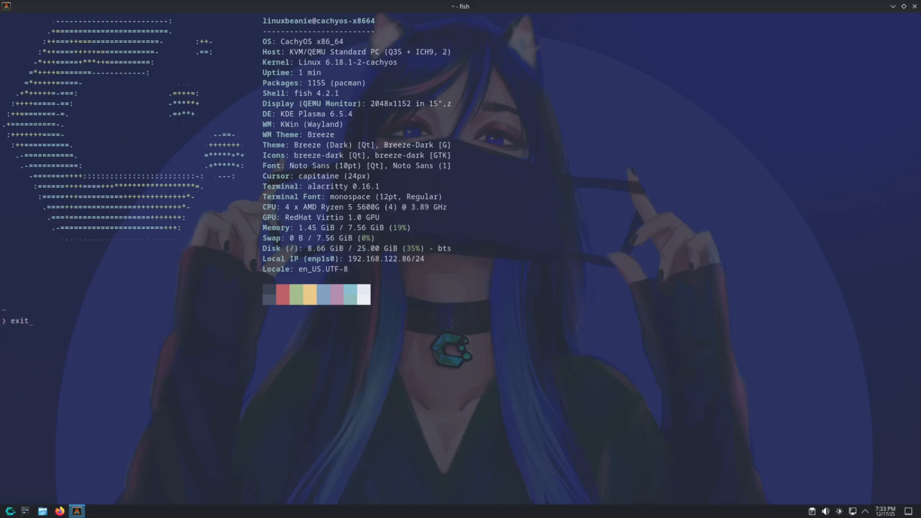
{"action": "key", "text": "Return"}
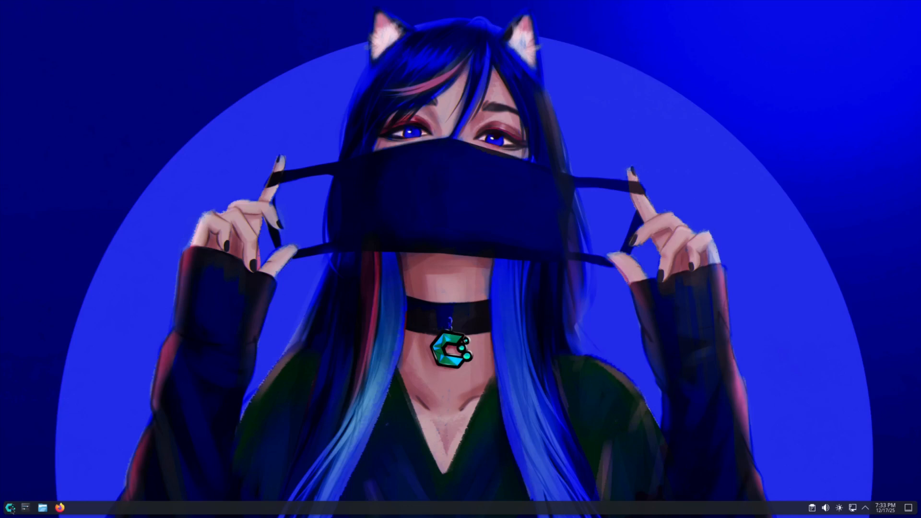
Step: Find 'keyboard' in the launcher and open the Shortcuts settings page
{"action": "left_click", "coordinate": [14, 507]}
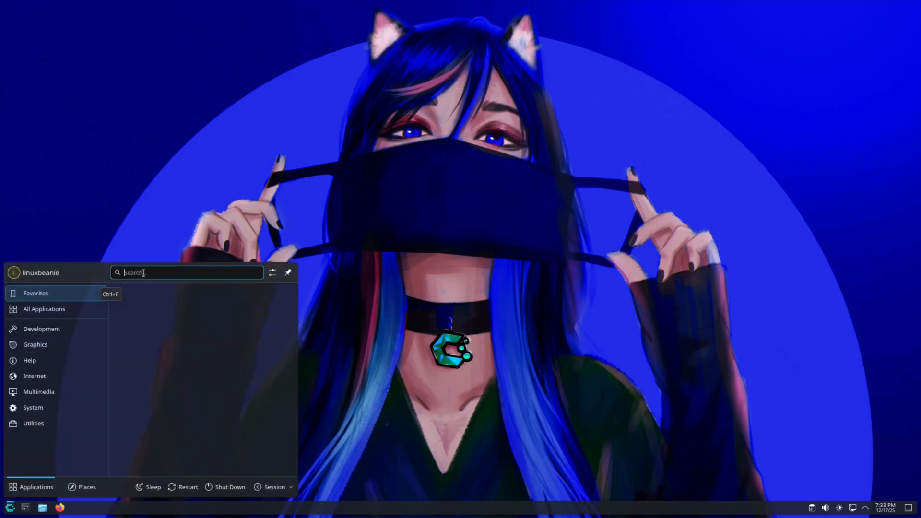
{"action": "type", "text": "keyboard"}
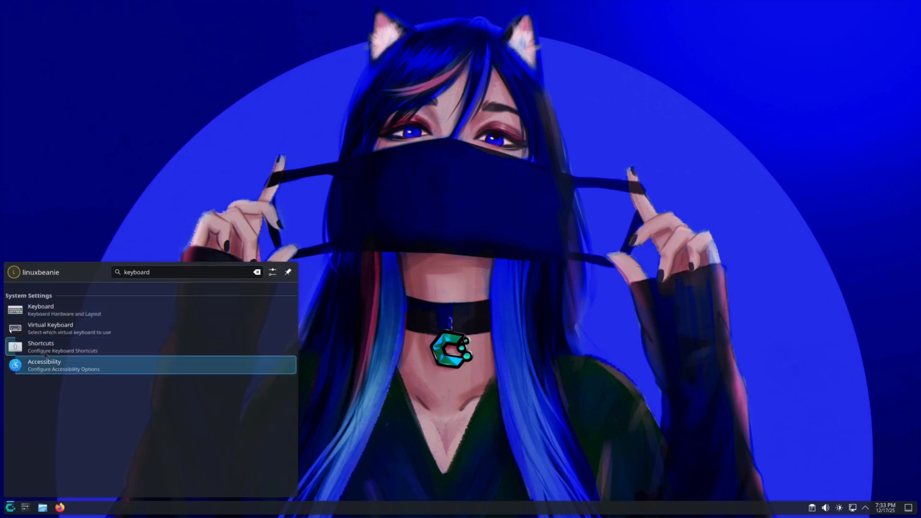
{"action": "left_click", "coordinate": [40, 346]}
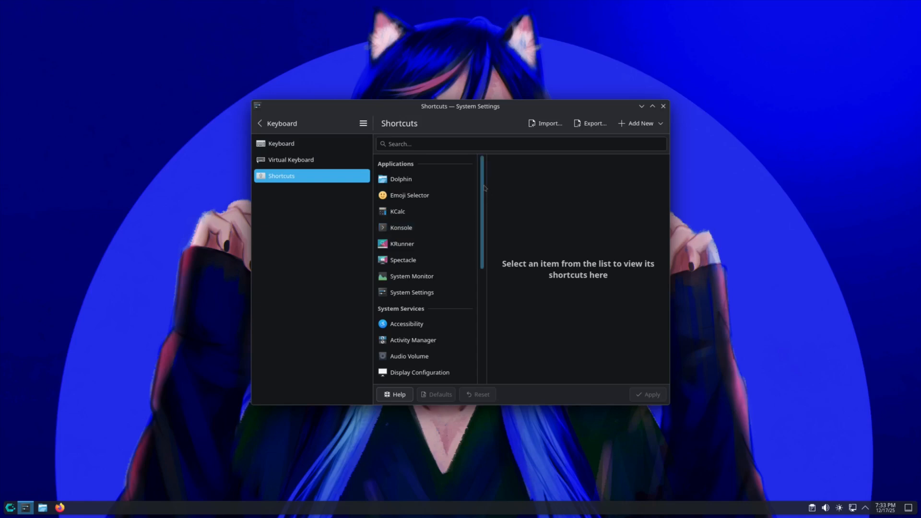
{"action": "scroll", "scroll_direction": "down", "scroll_amount": 3}
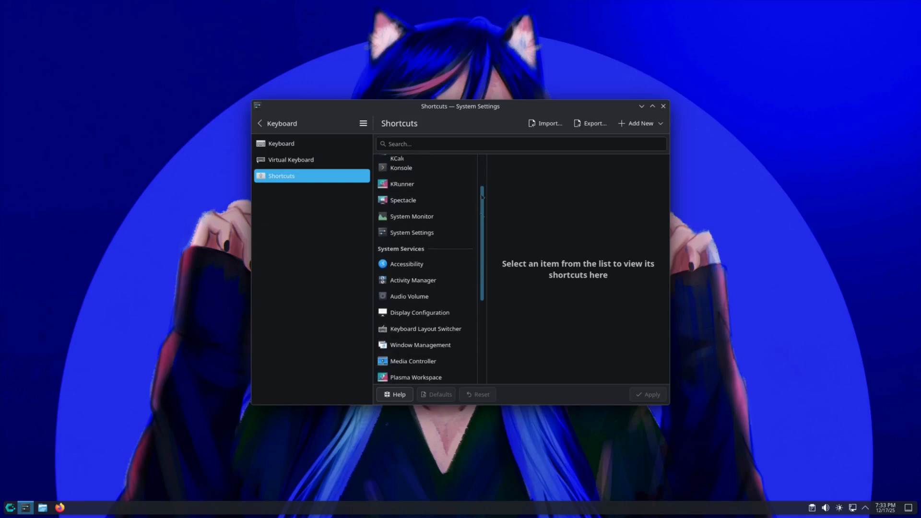
Step: Add a new Command or Script shortcut running alacritty, named Terminal
{"action": "left_click", "coordinate": [640, 123]}
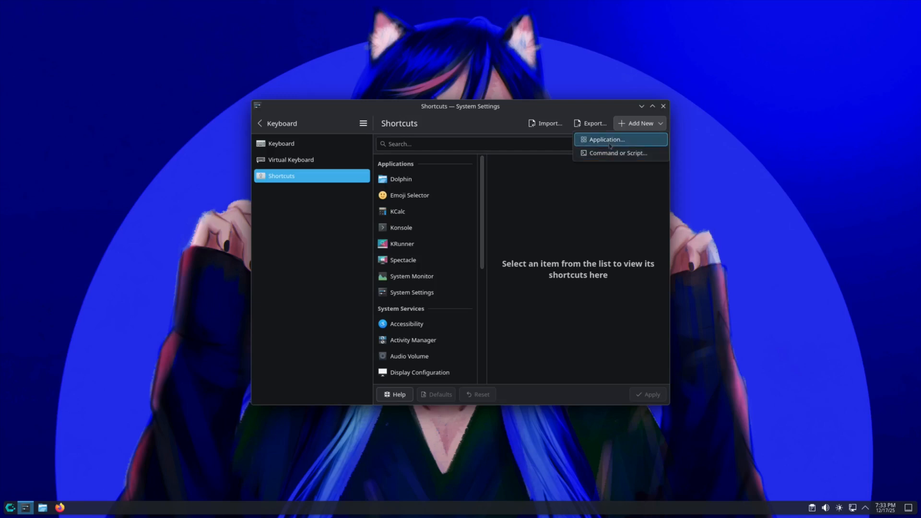
{"action": "mouse_move", "coordinate": [598, 152]}
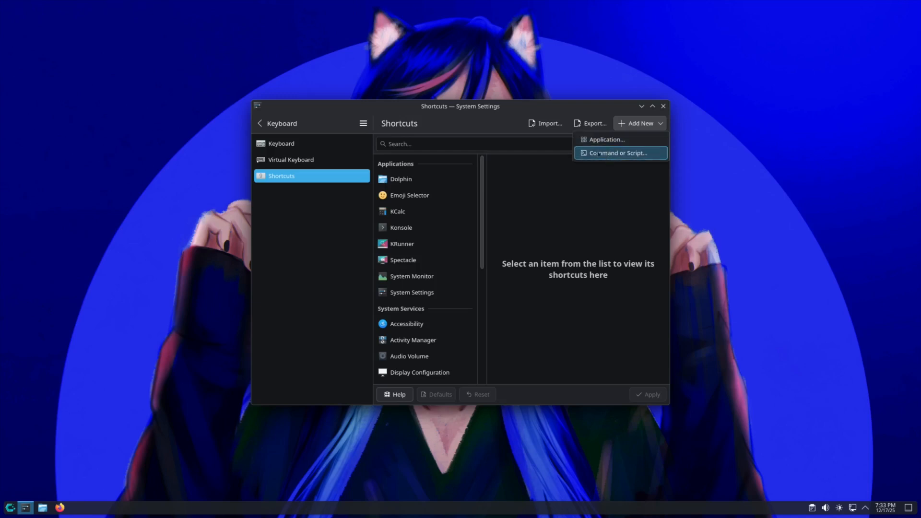
{"action": "left_click", "coordinate": [620, 153]}
{"action": "type", "text": "alacritty"}
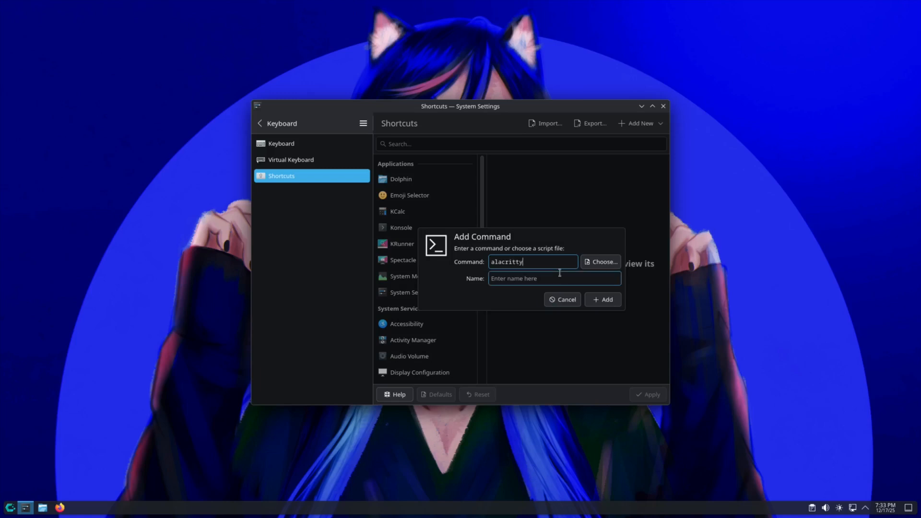
{"action": "type", "text": "Termi"}
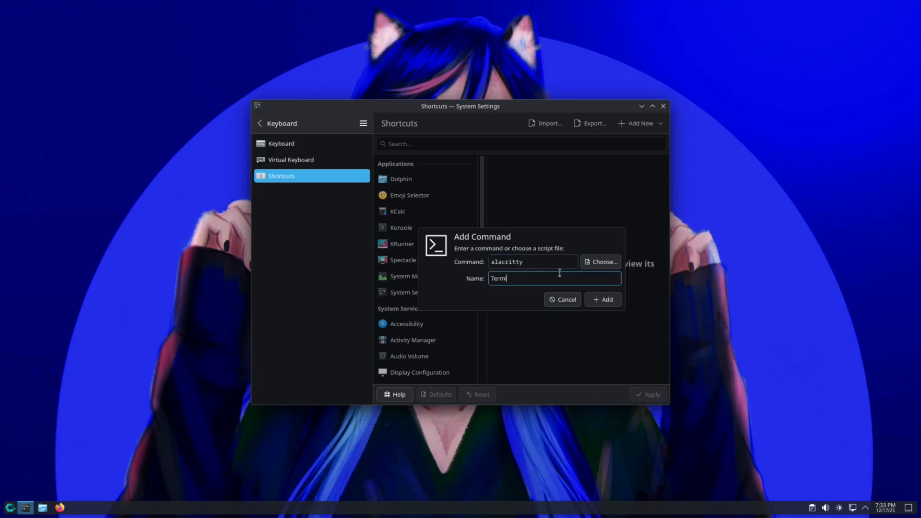
{"action": "left_click", "coordinate": [603, 299]}
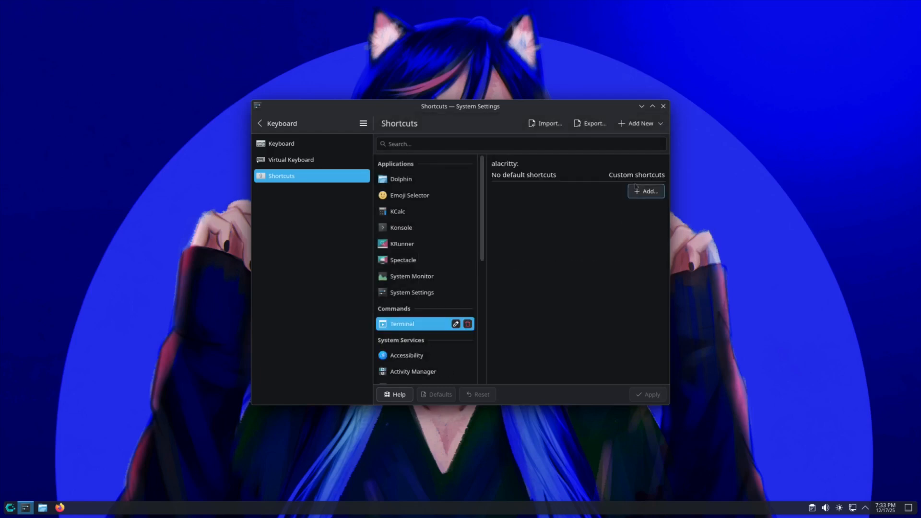
Step: Assign Meta+Return to the Terminal command, browse Window Management shortcuts, then close the test terminal
{"action": "left_click", "coordinate": [647, 191]}
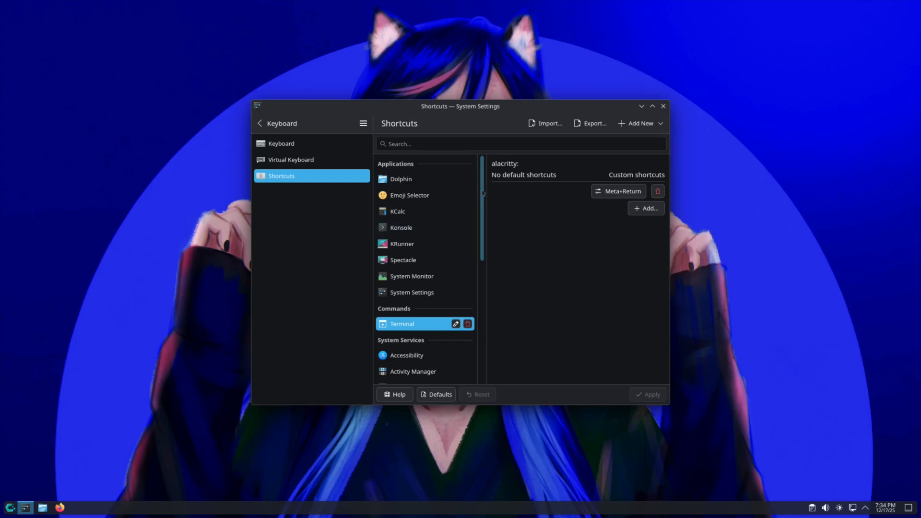
{"action": "scroll", "scroll_direction": "down", "scroll_amount": 3}
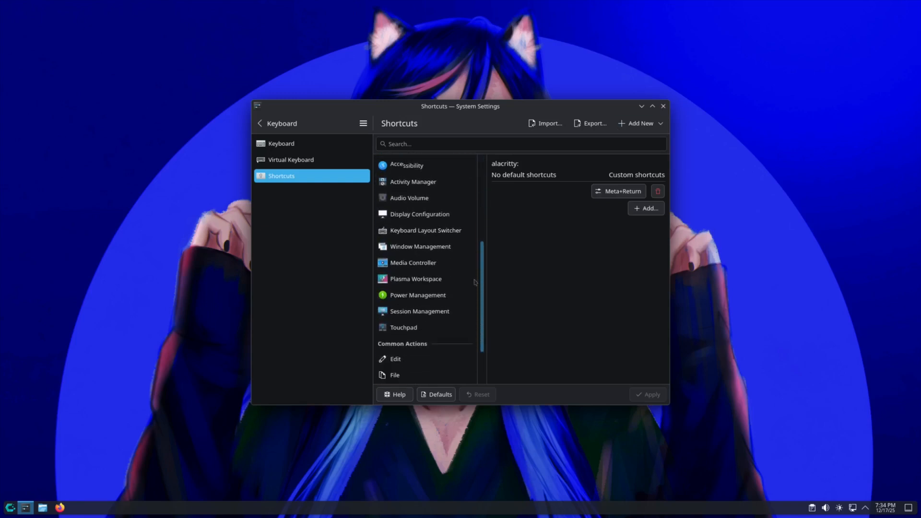
{"action": "left_click", "coordinate": [420, 245]}
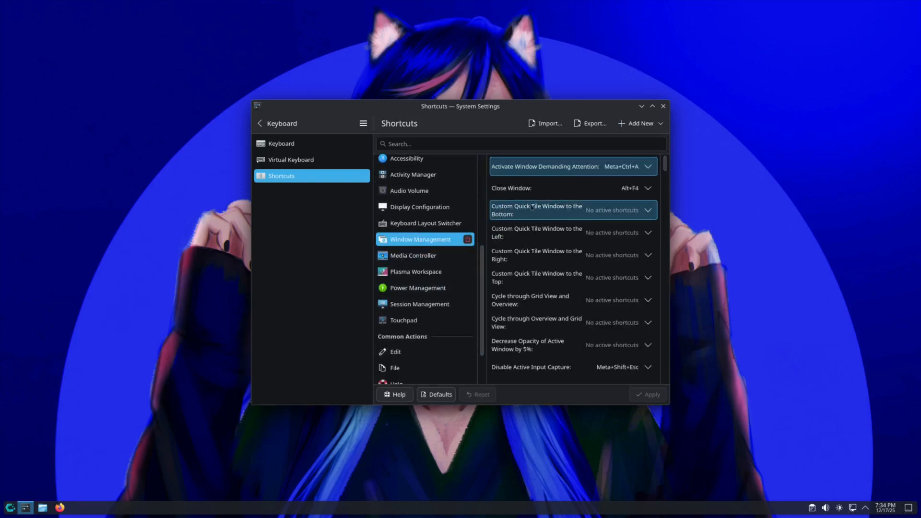
{"action": "scroll", "scroll_direction": "down", "scroll_amount": 3}
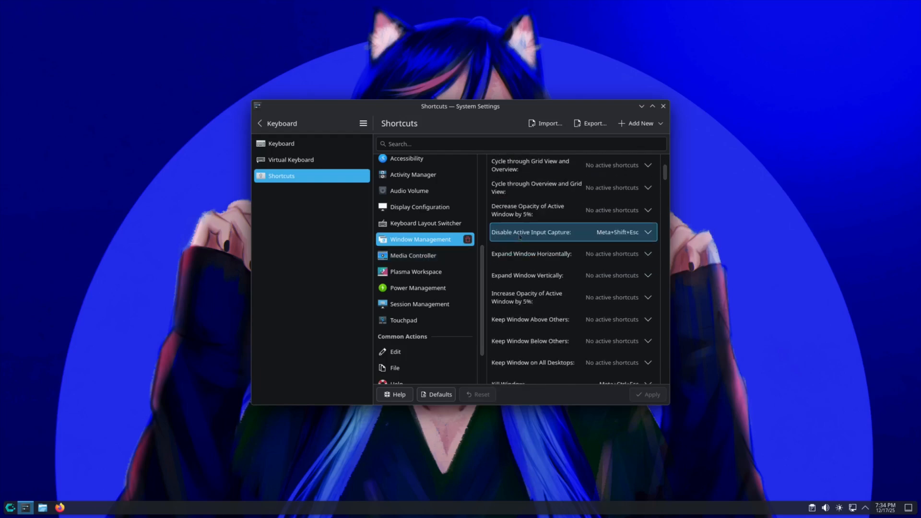
{"action": "scroll", "scroll_direction": "down", "scroll_amount": 3}
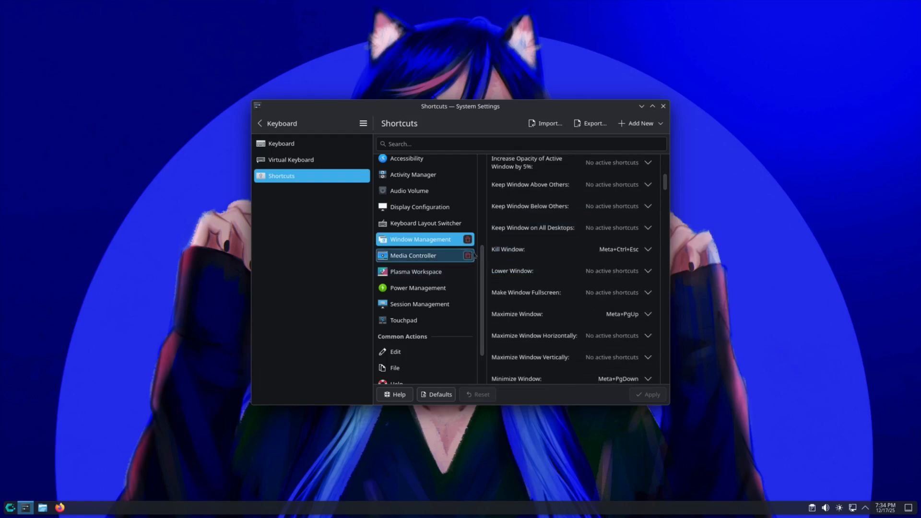
{"action": "scroll", "scroll_direction": "down", "scroll_amount": 3}
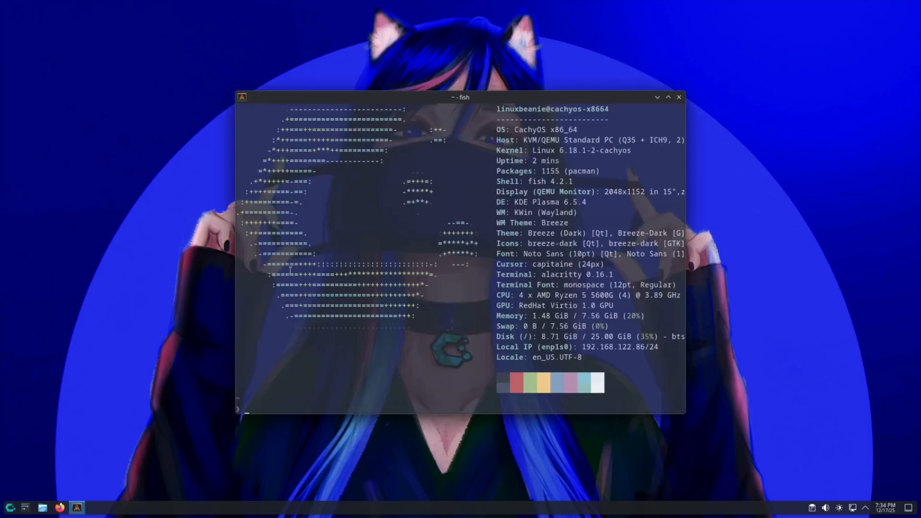
{"action": "left_click", "coordinate": [680, 97]}
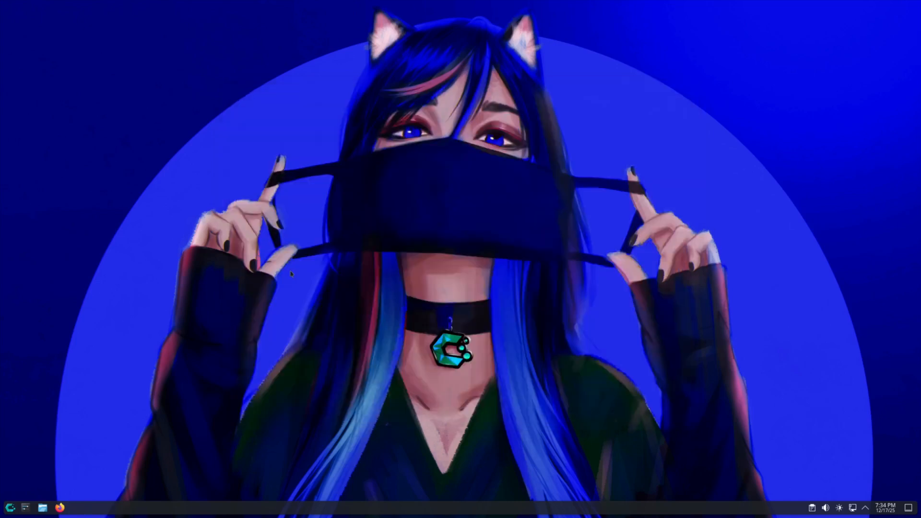
Step: Find the theme settings via the launcher search 'themes' and set the Plasma style to cachyos-emerald
{"action": "left_click", "coordinate": [7, 507]}
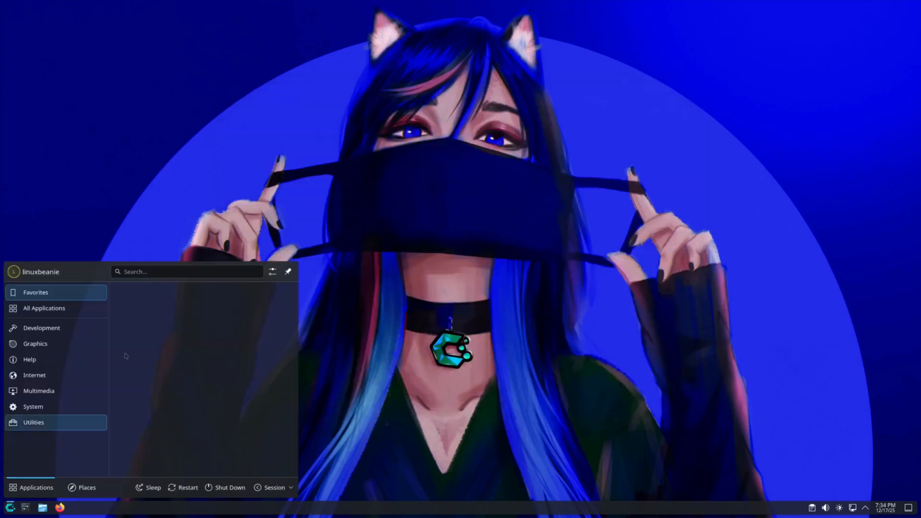
{"action": "type", "text": "themes"}
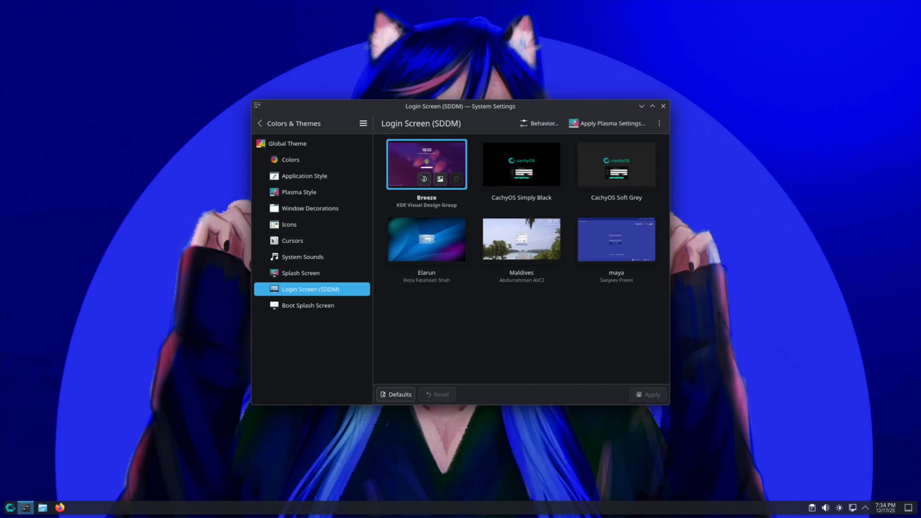
{"action": "left_click", "coordinate": [300, 192]}
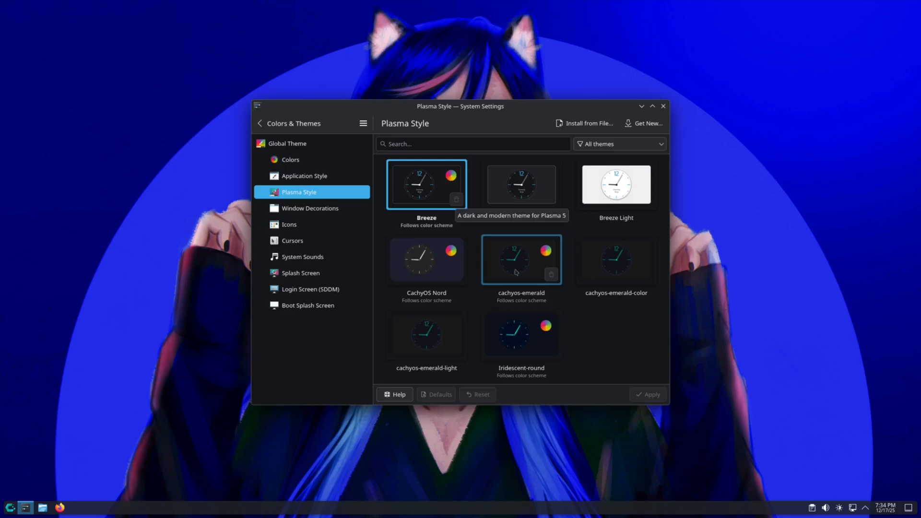
{"action": "left_click", "coordinate": [521, 259]}
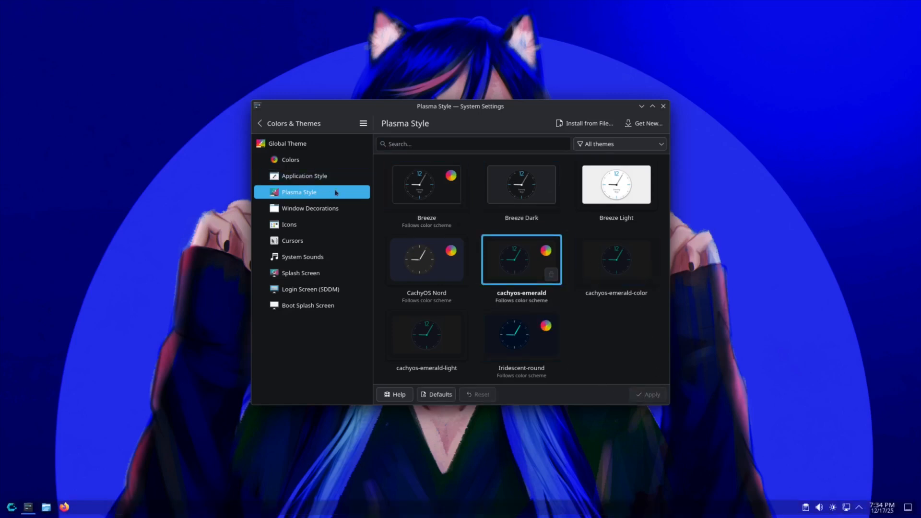
{"action": "mouse_move", "coordinate": [288, 177]}
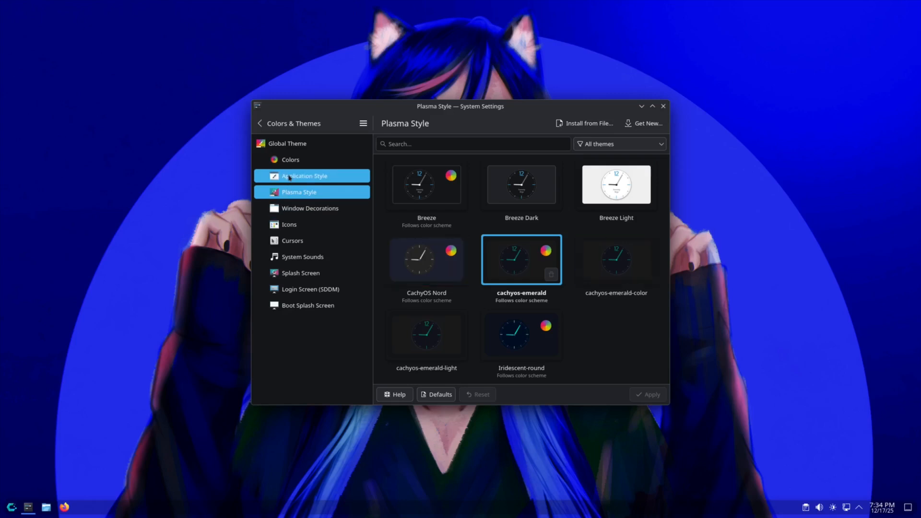
Step: Browse Application Style, Colors, Window Decorations, Icons, Cursors, Sounds and choose the colourful splash screen
{"action": "left_click", "coordinate": [304, 176]}
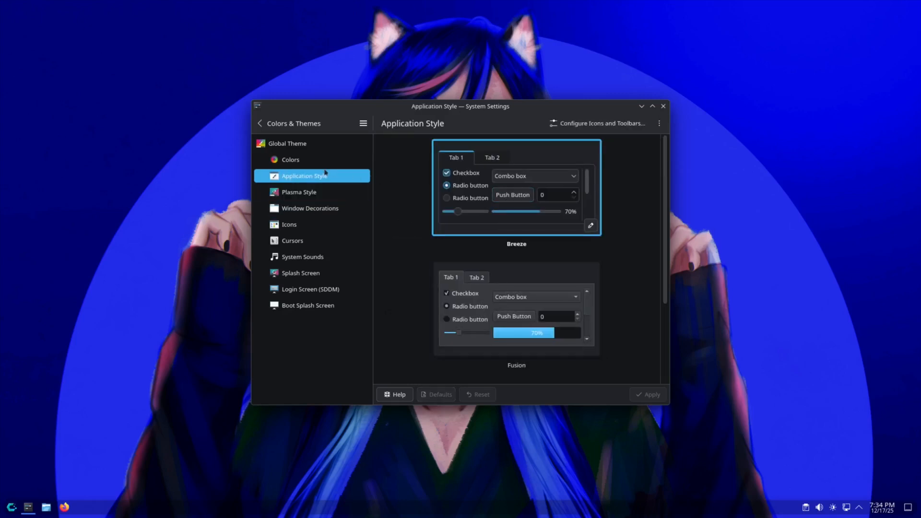
{"action": "left_click", "coordinate": [290, 159]}
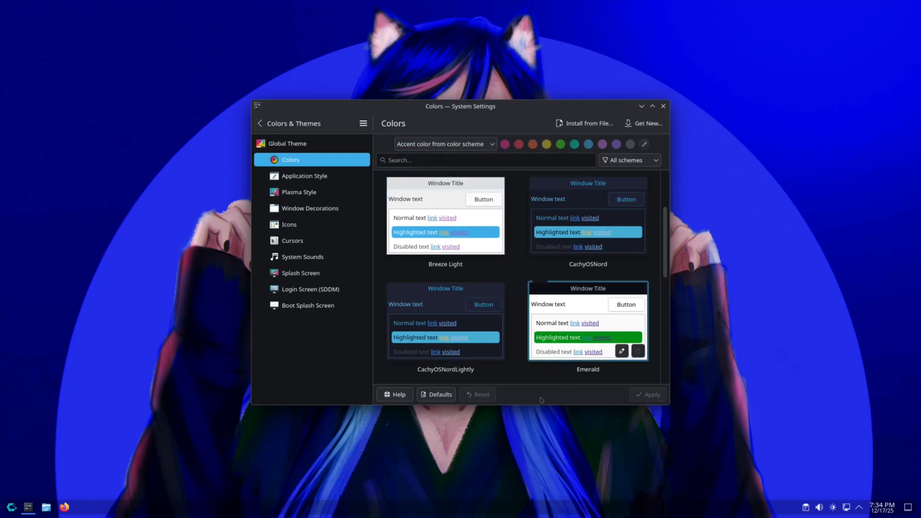
{"action": "left_click", "coordinate": [309, 209]}
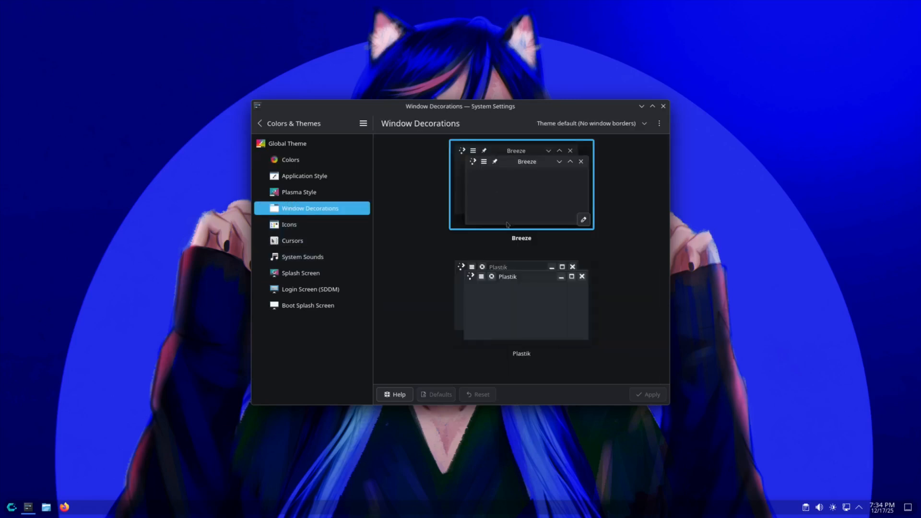
{"action": "left_click", "coordinate": [288, 224]}
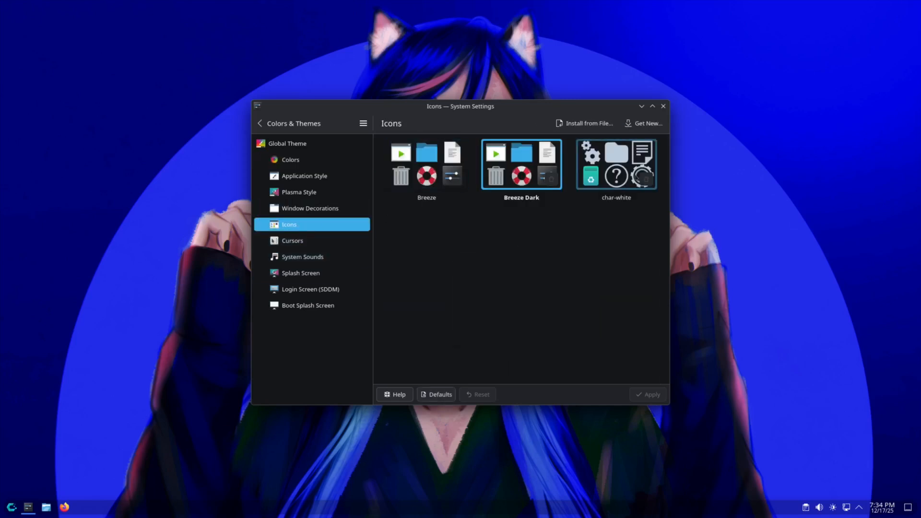
{"action": "left_click", "coordinate": [293, 241]}
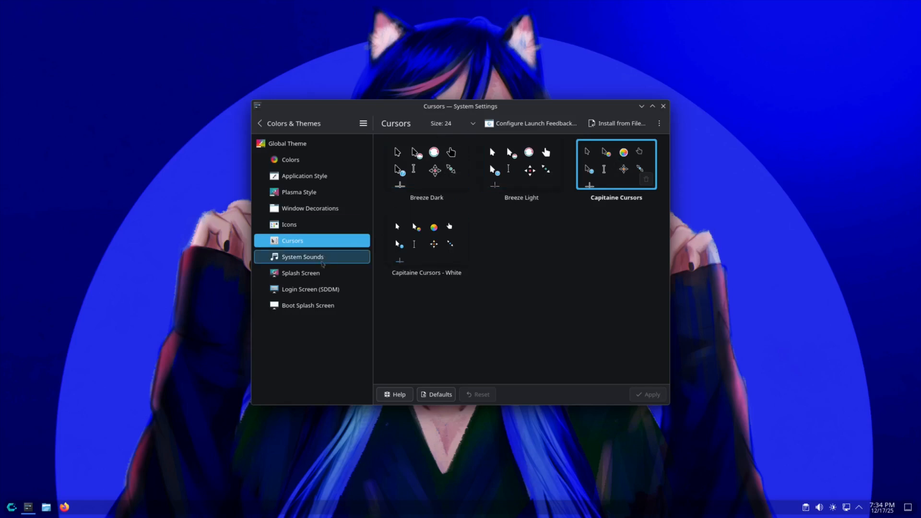
{"action": "left_click", "coordinate": [302, 257]}
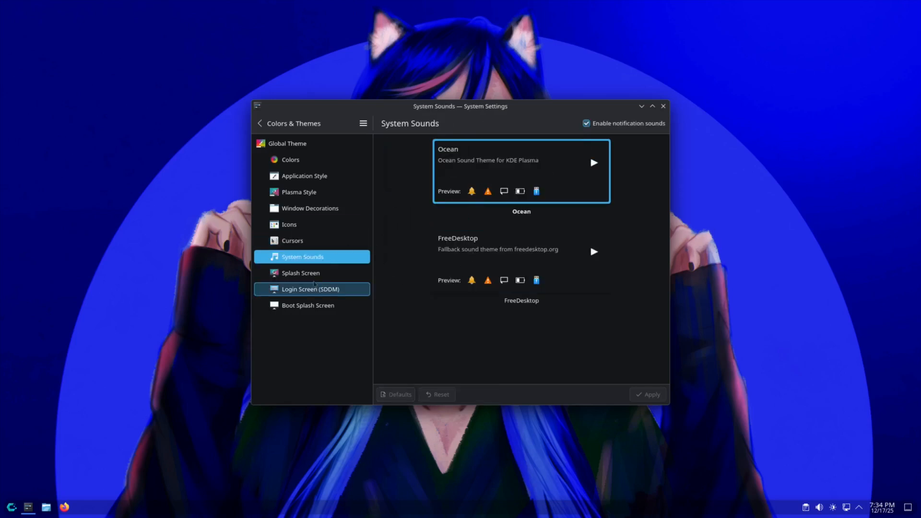
{"action": "left_click", "coordinate": [302, 273]}
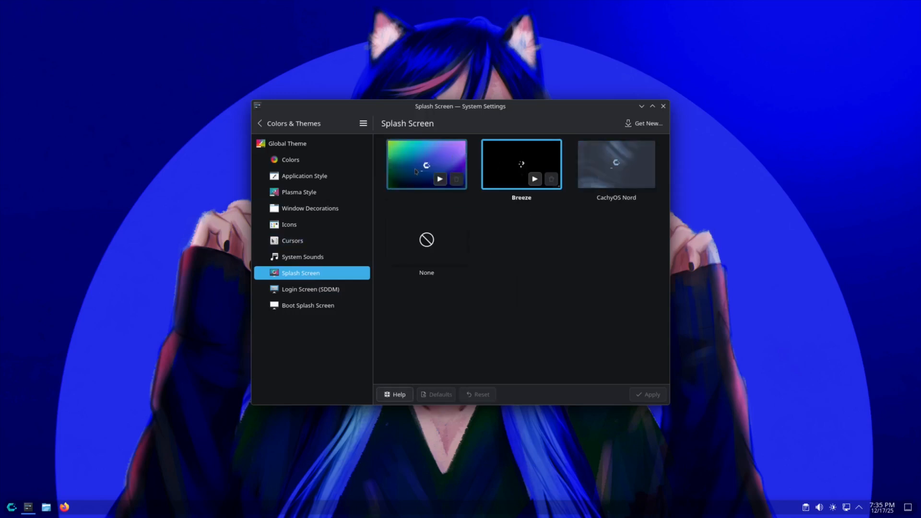
{"action": "left_click", "coordinate": [426, 240]}
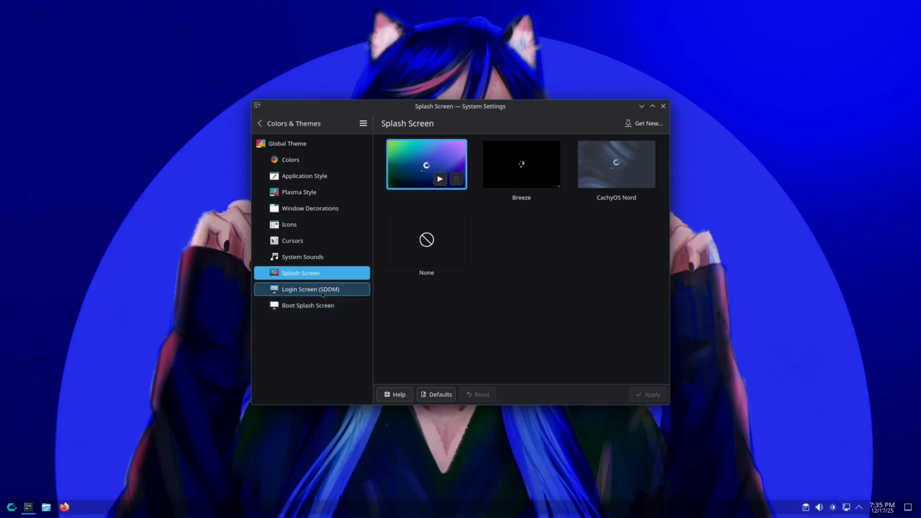
Step: Browse Login Screen and Boot Splash pages, return to Colors, then the Global Theme list
{"action": "left_click", "coordinate": [311, 290]}
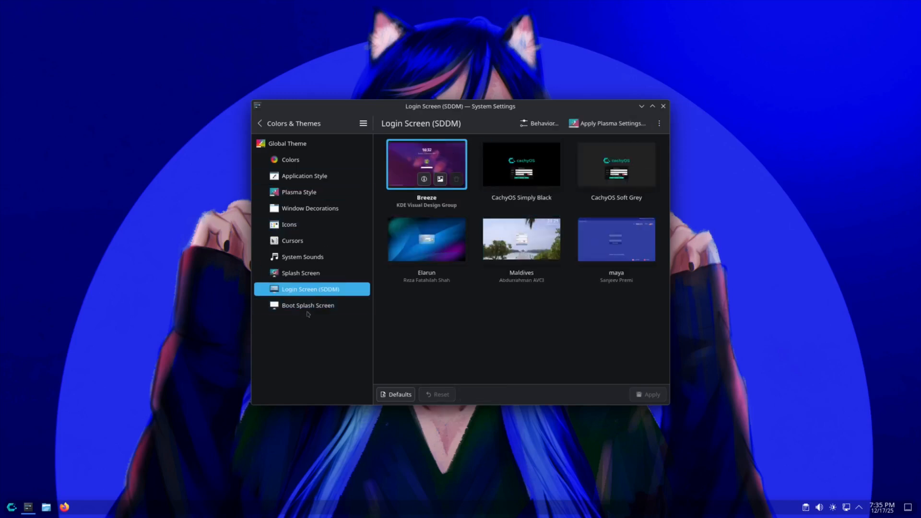
{"action": "left_click", "coordinate": [308, 305]}
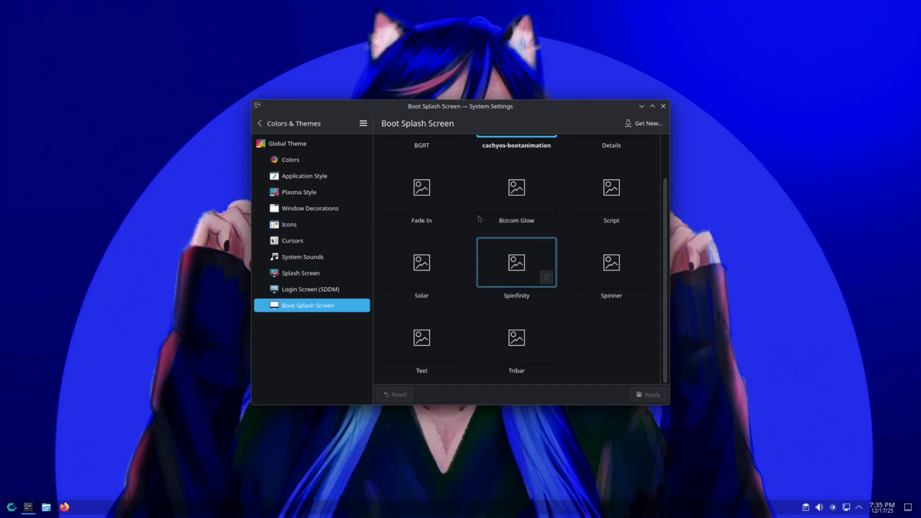
{"action": "left_click", "coordinate": [296, 160]}
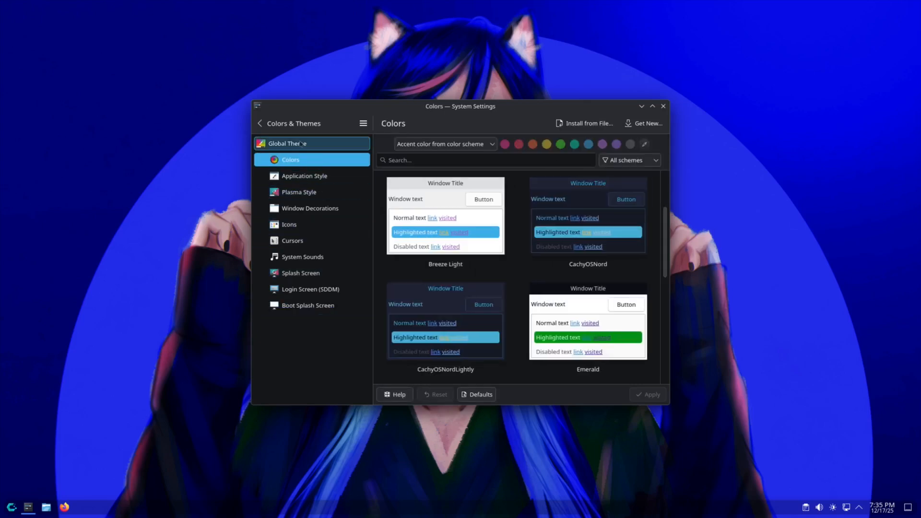
{"action": "left_click", "coordinate": [259, 122]}
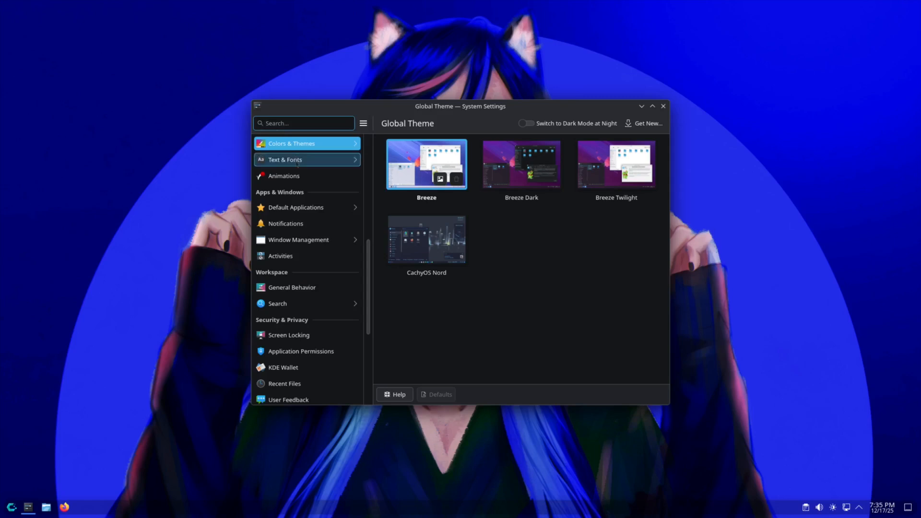
Step: Review the Animations settings and the full Desktop Effects list
{"action": "left_click", "coordinate": [284, 177]}
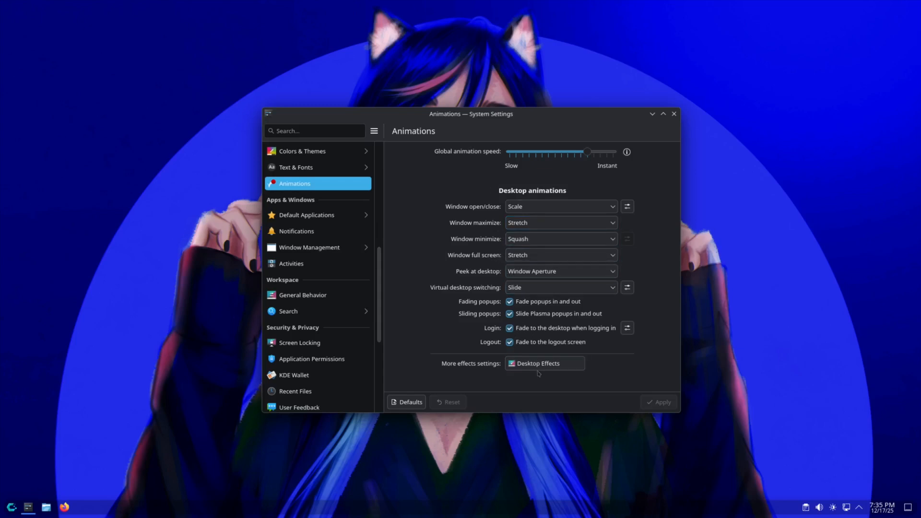
{"action": "left_click", "coordinate": [544, 363]}
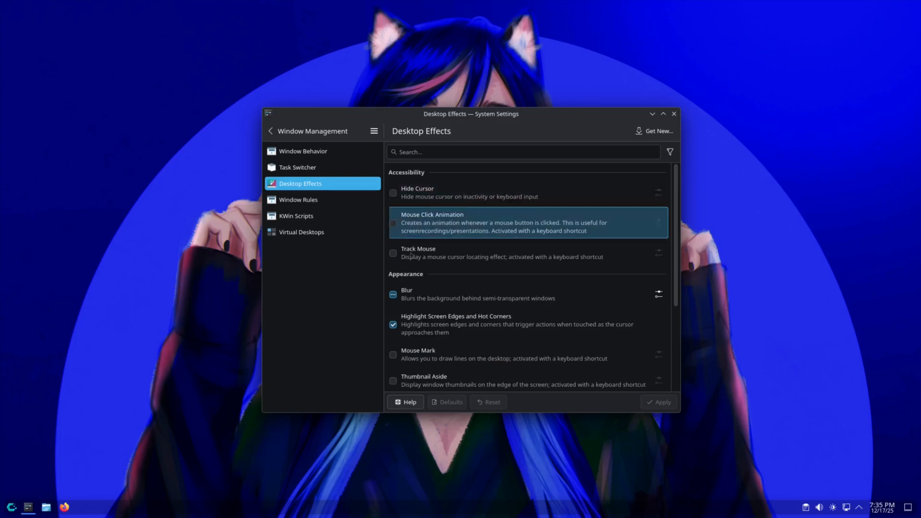
{"action": "scroll", "scroll_direction": "down", "scroll_amount": 3}
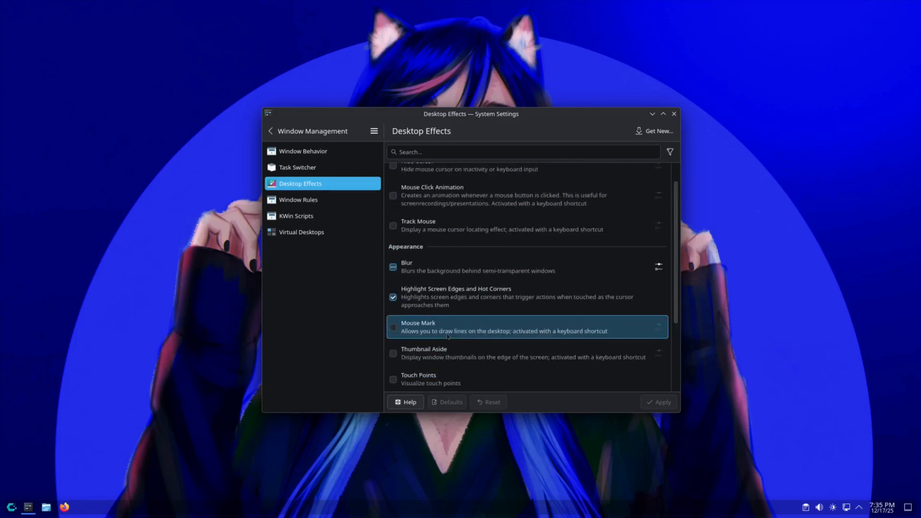
Step: Review Window Rules and the Window Behavior movement options with 10 px snap zones
{"action": "left_click", "coordinate": [298, 200]}
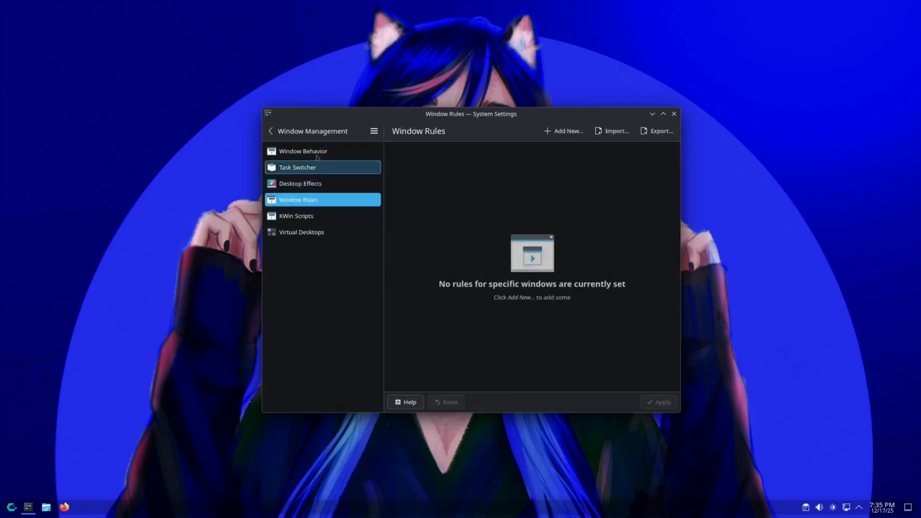
{"action": "left_click", "coordinate": [302, 152]}
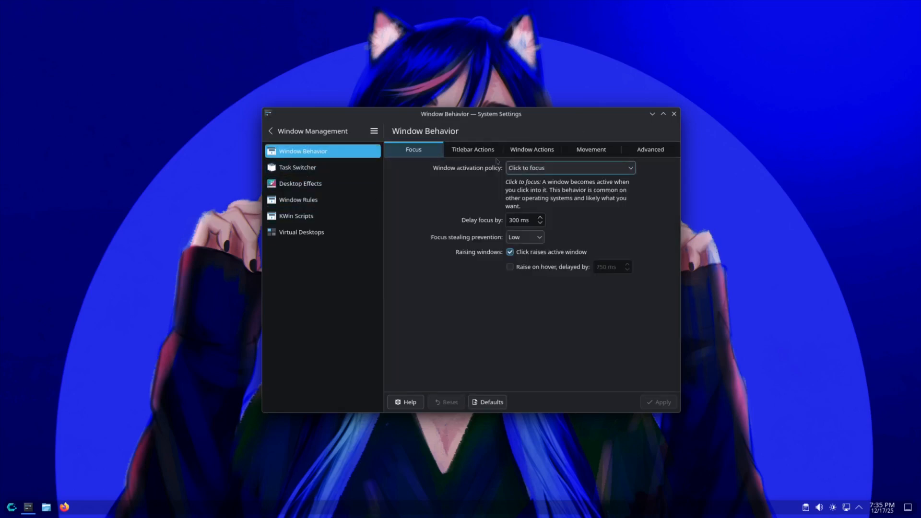
{"action": "left_click", "coordinate": [591, 149]}
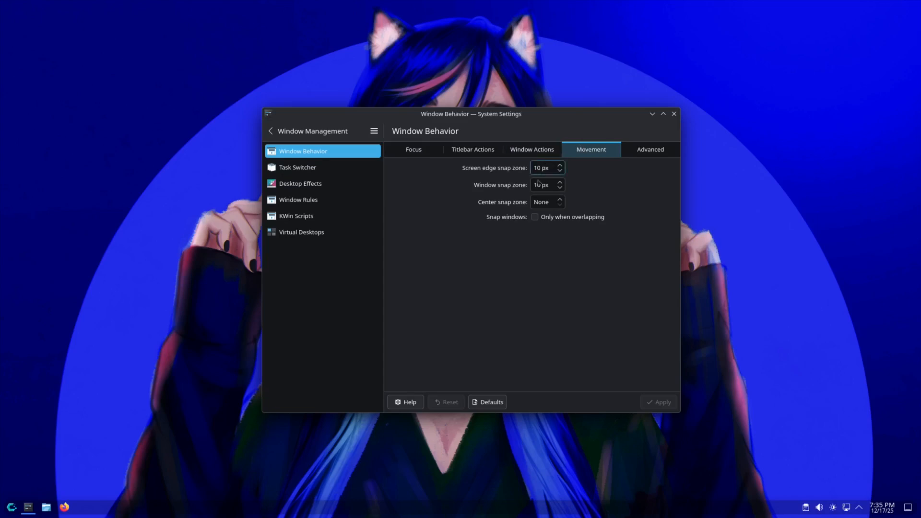
{"action": "left_click", "coordinate": [413, 149]}
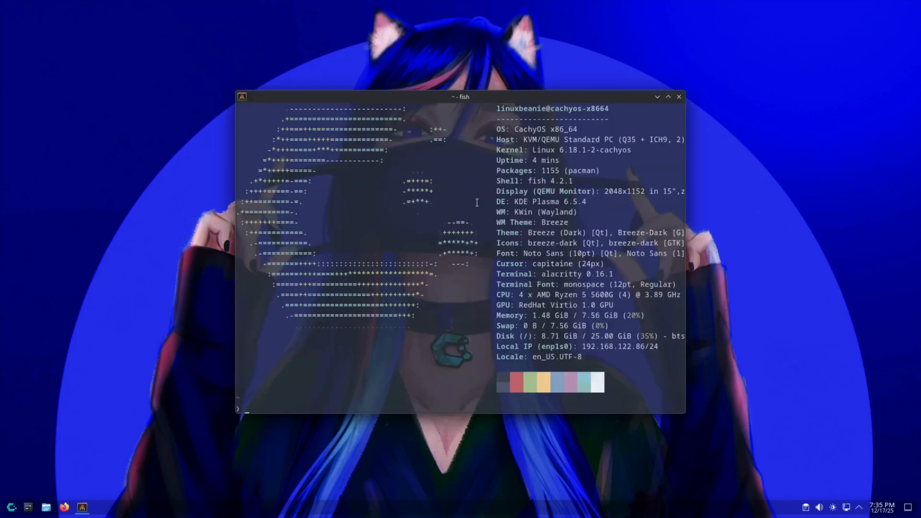
{"action": "mouse_move", "coordinate": [450, 335]}
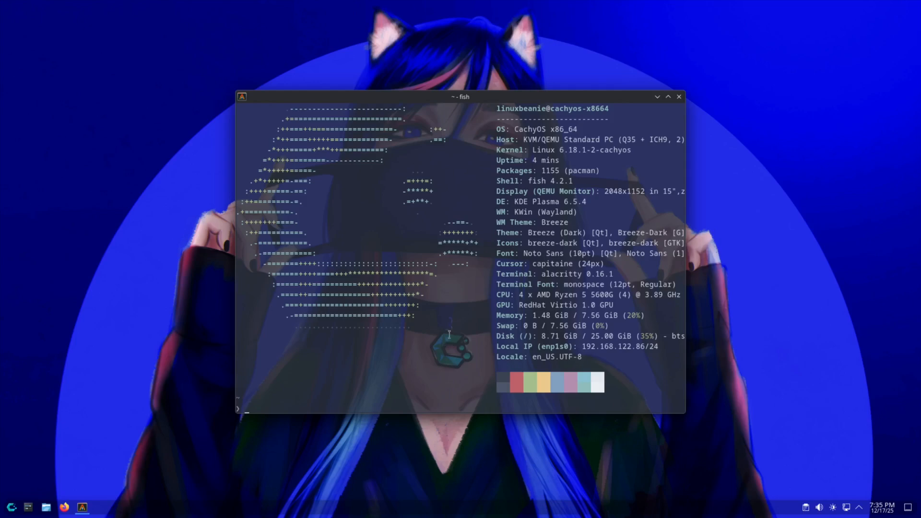
Step: Start a sudo pacman command in the Alacritty terminal after the fastfetch summary
{"action": "type", "text": "sudo pacman"}
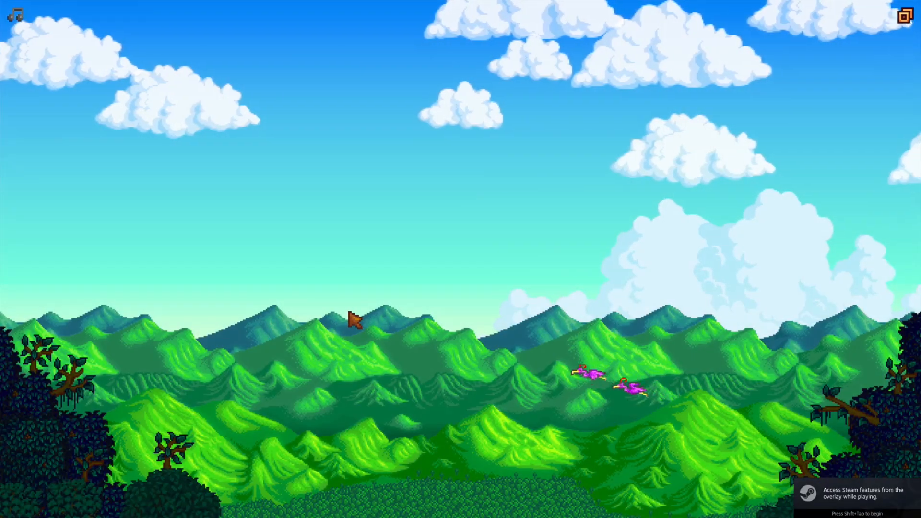
{"action": "mouse_move", "coordinate": [272, 295]}
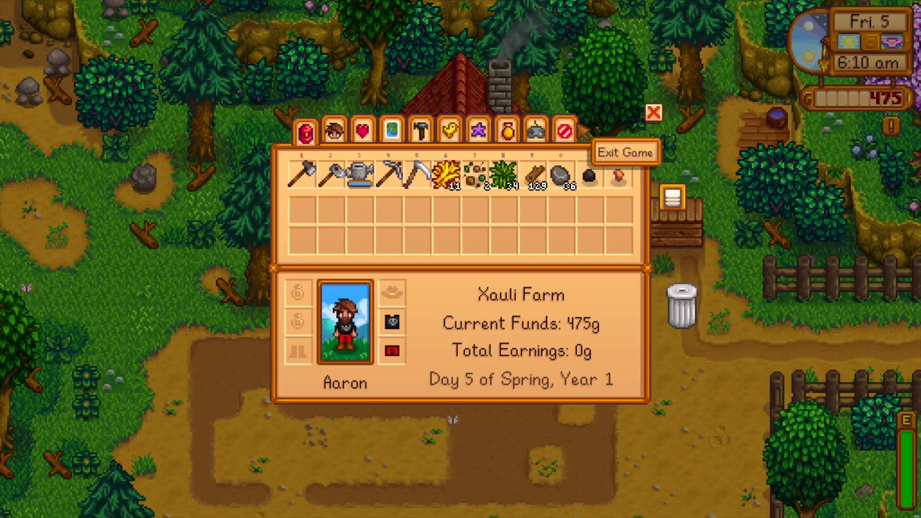
Step: Exit Stardew Valley from the Xauli Farm save on Day 5 of Spring
{"action": "left_click", "coordinate": [652, 113]}
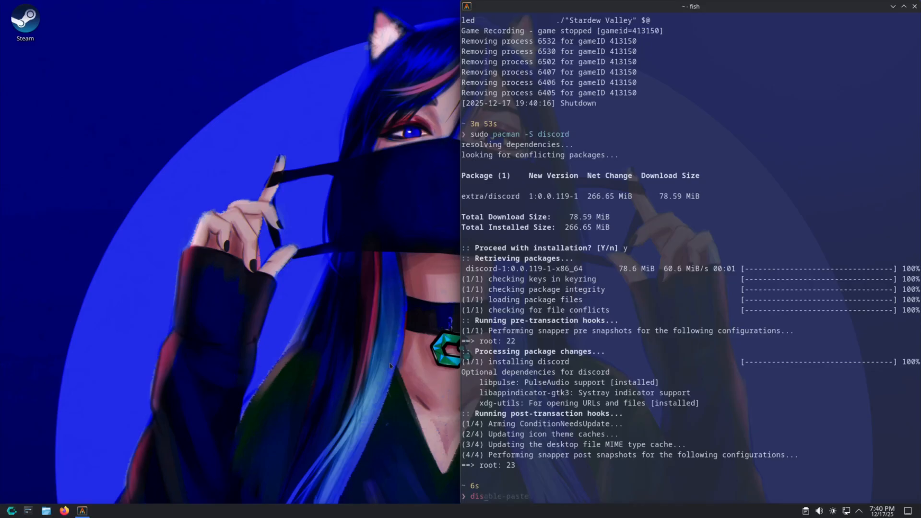
Step: Install Discord with sudo pacman -S discord and launch it from the terminal
{"action": "type", "text": "discord"}
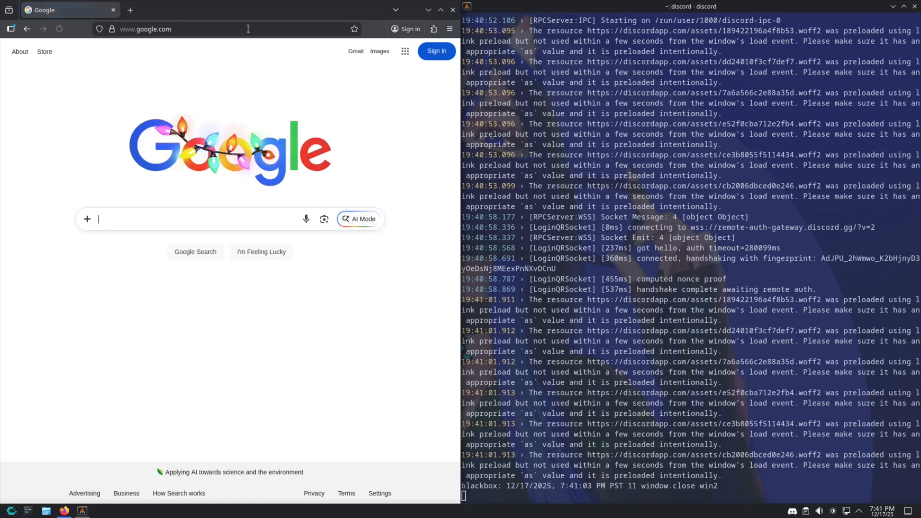
Step: Search 'cachy os wik' in Firefox and read the Downloading CachyOS wiki page
{"action": "left_click", "coordinate": [228, 28]}
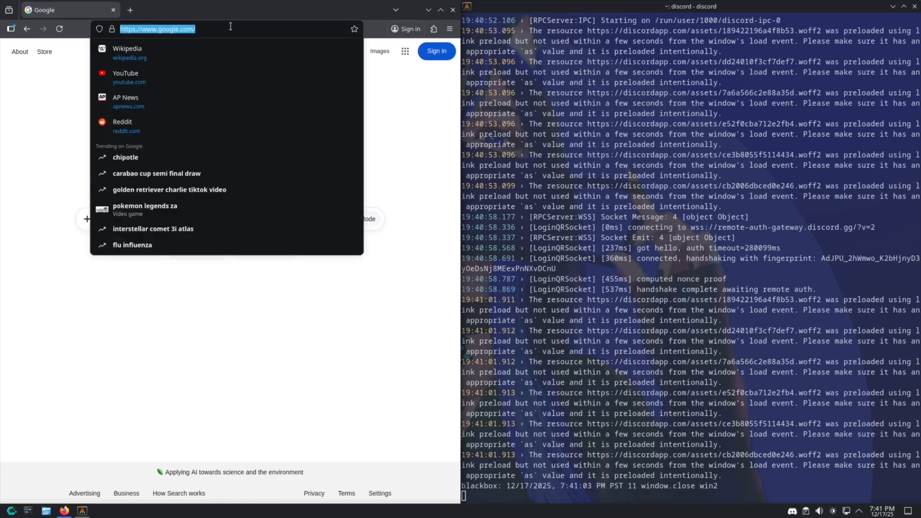
{"action": "type", "text": "cachy os wik"}
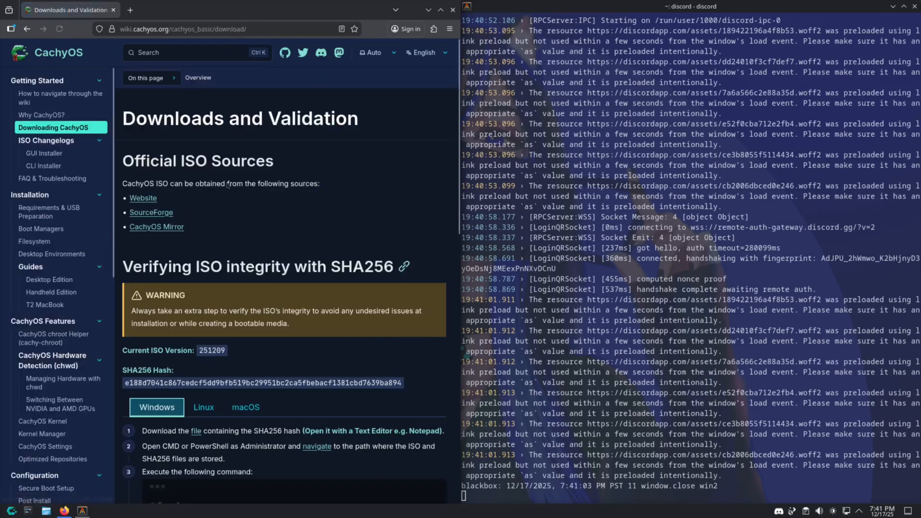
{"action": "scroll", "scroll_direction": "down", "scroll_amount": 3}
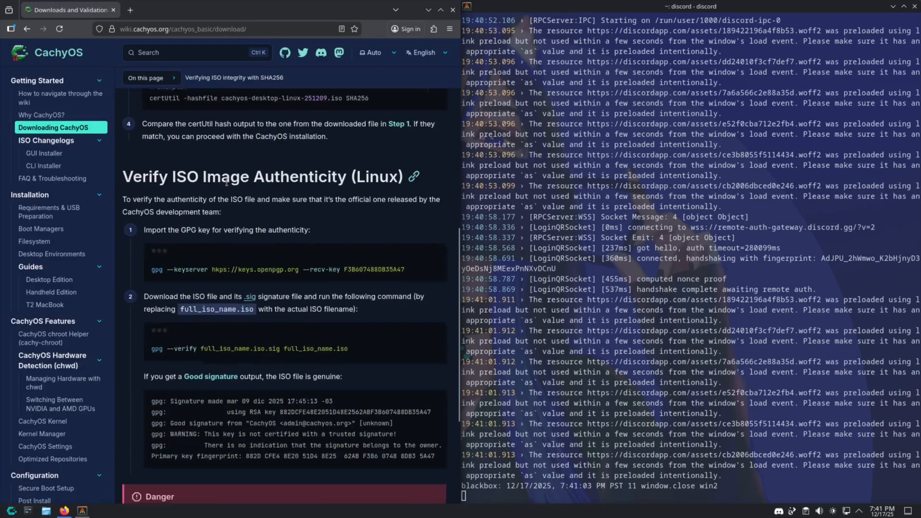
{"action": "scroll", "scroll_direction": "down", "scroll_amount": 3}
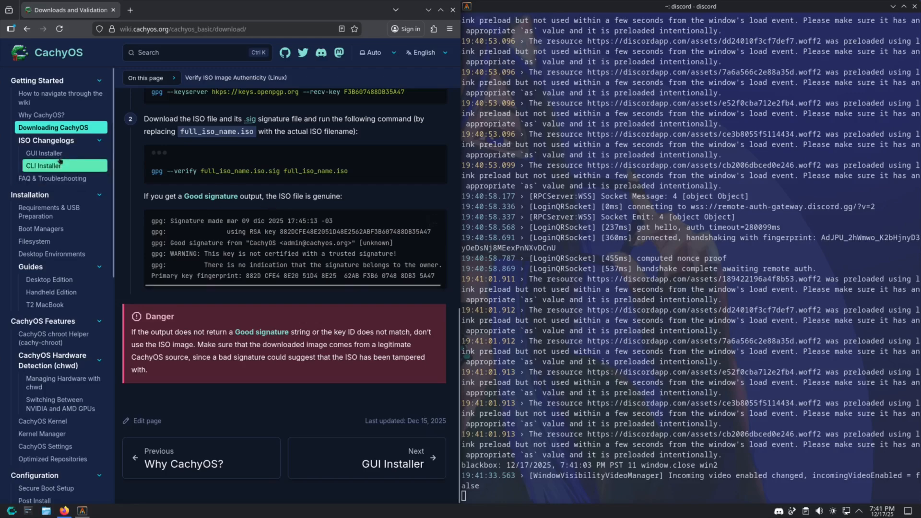
Step: Read the GUI Installer changelog and Requirements & USB Preparation pages, then bring up the launcher
{"action": "left_click", "coordinate": [44, 153]}
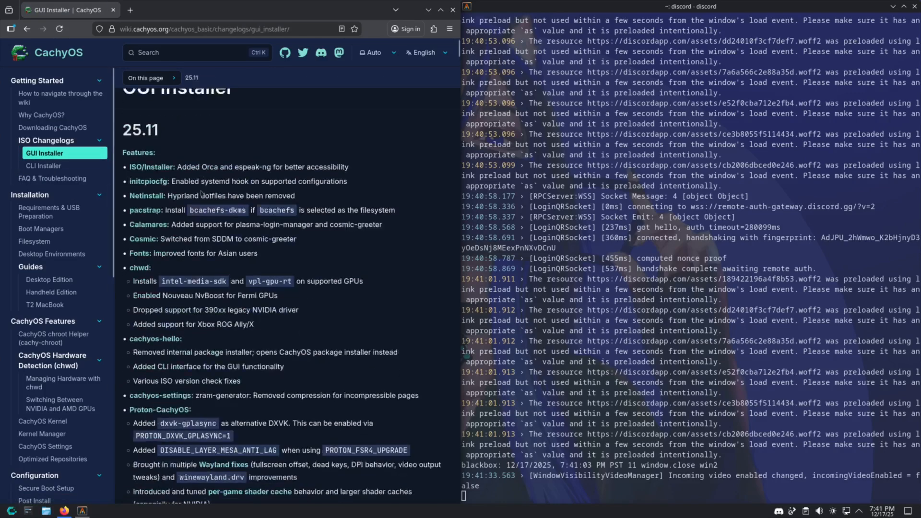
{"action": "left_click", "coordinate": [48, 207]}
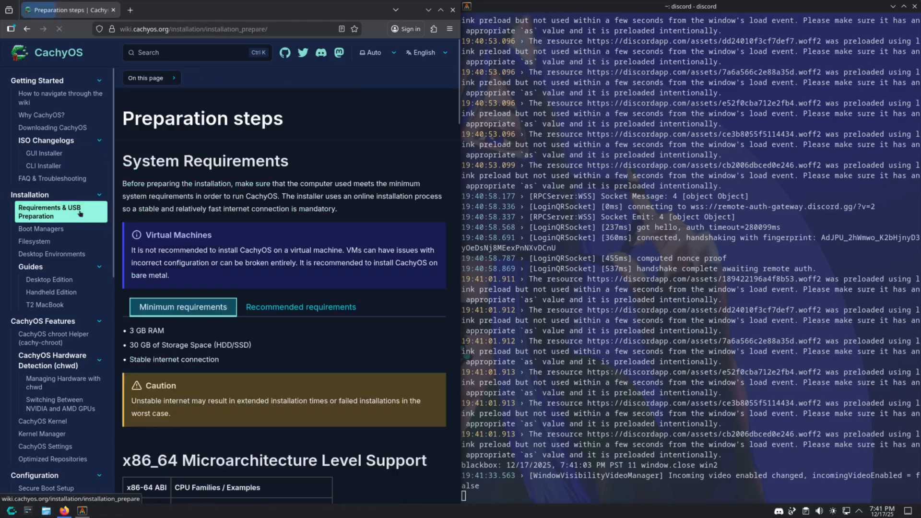
{"action": "scroll", "scroll_direction": "down", "scroll_amount": 3}
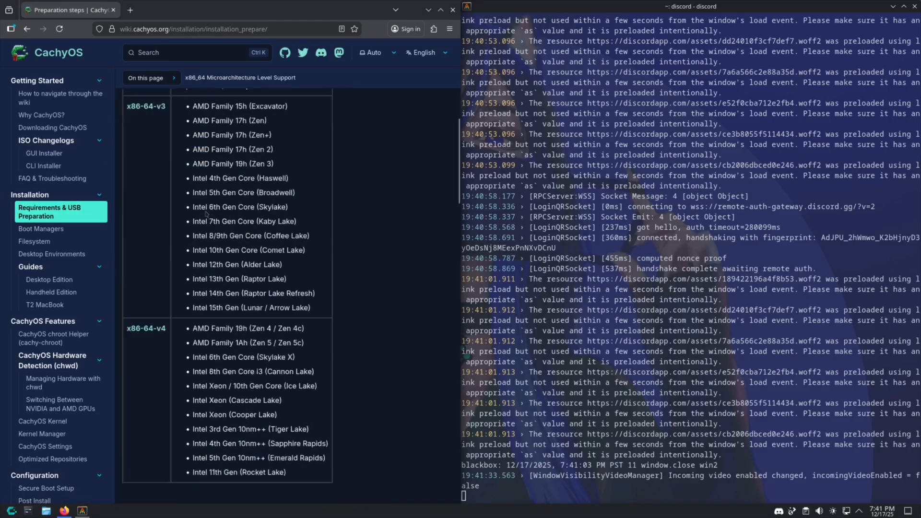
{"action": "left_click", "coordinate": [40, 229]}
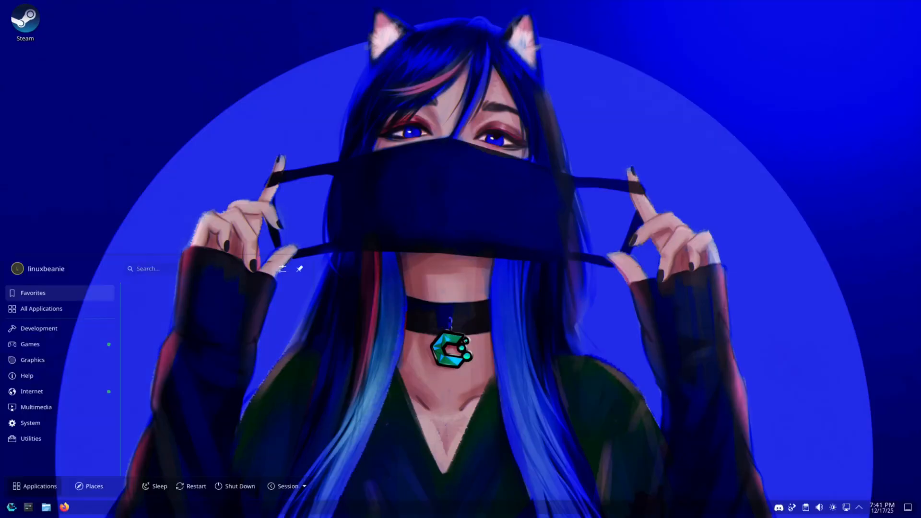
Step: Browse the launcher's Development, Graphics, Internet and Multimedia app categories
{"action": "left_click", "coordinate": [38, 329]}
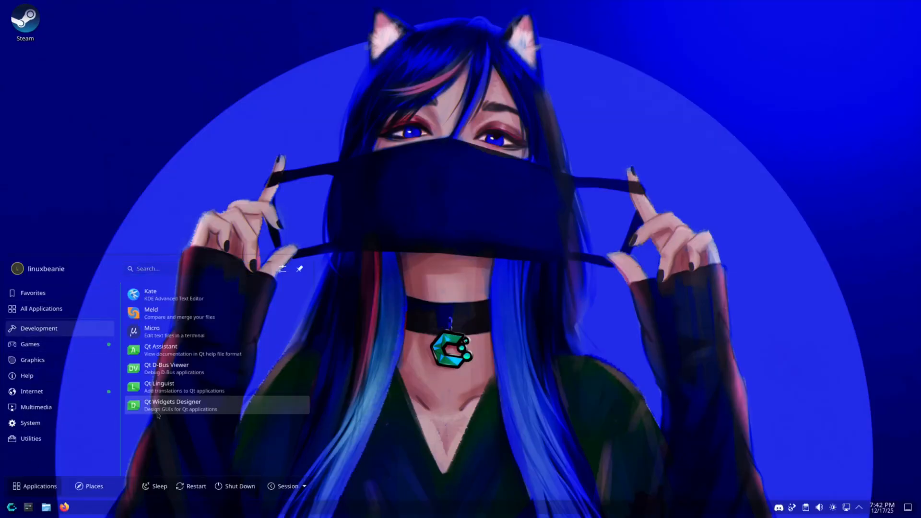
{"action": "left_click", "coordinate": [33, 360]}
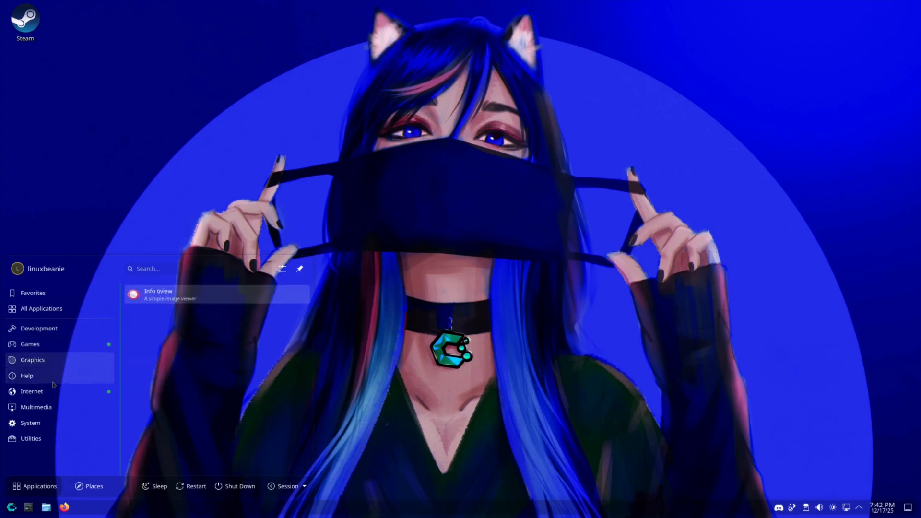
{"action": "left_click", "coordinate": [32, 392]}
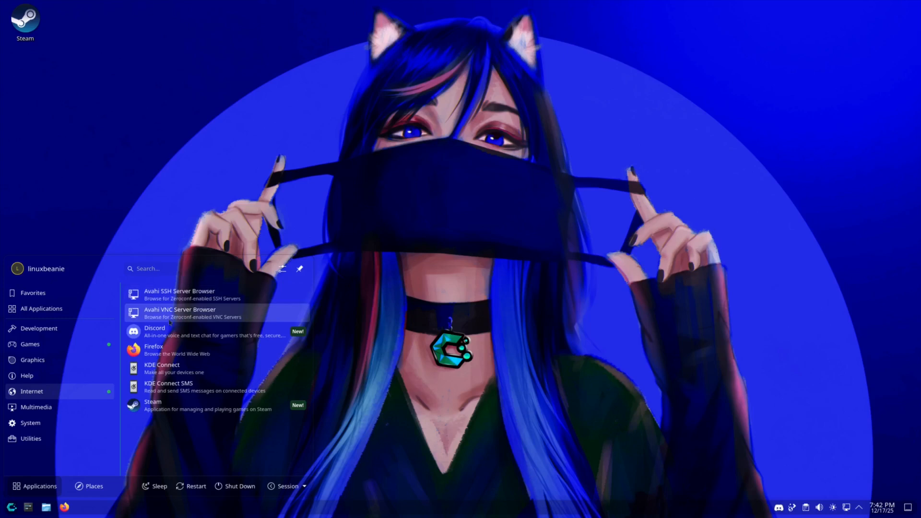
{"action": "left_click", "coordinate": [35, 407]}
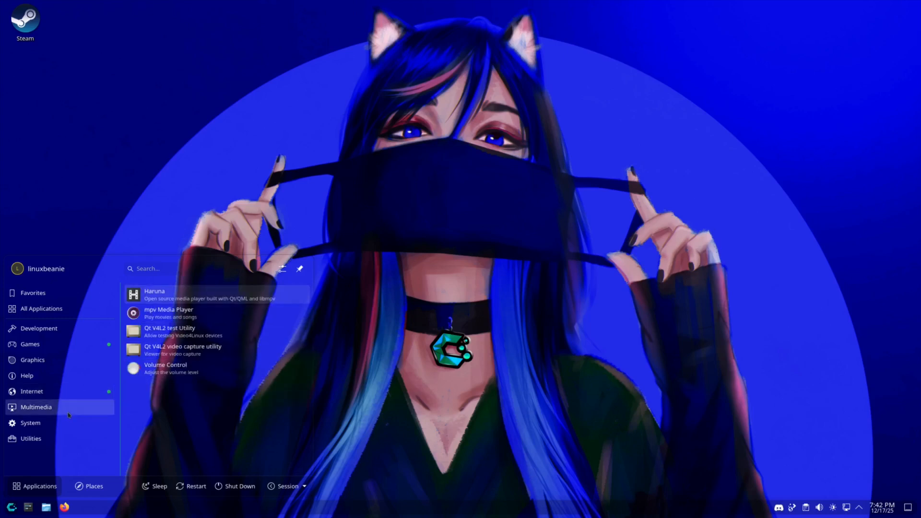
{"action": "mouse_move", "coordinate": [88, 432]}
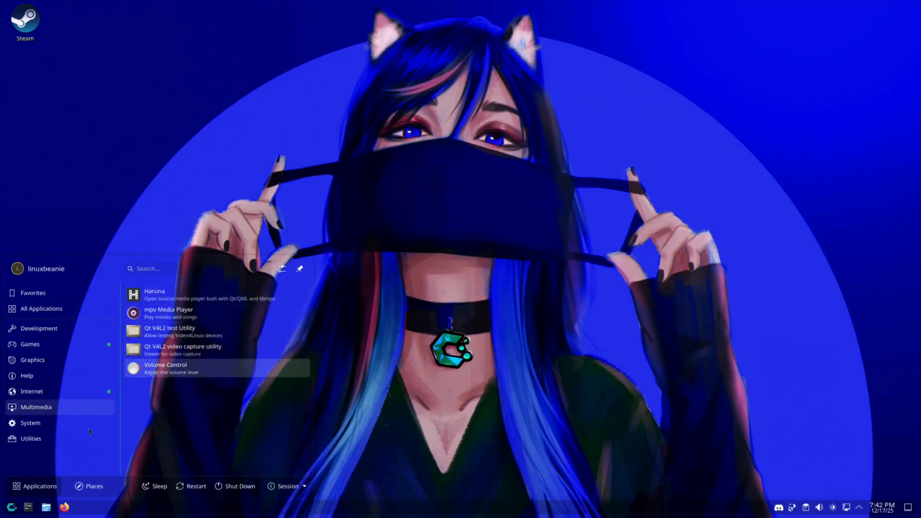
{"action": "left_click", "coordinate": [29, 422]}
{"action": "type", "text": "y"}
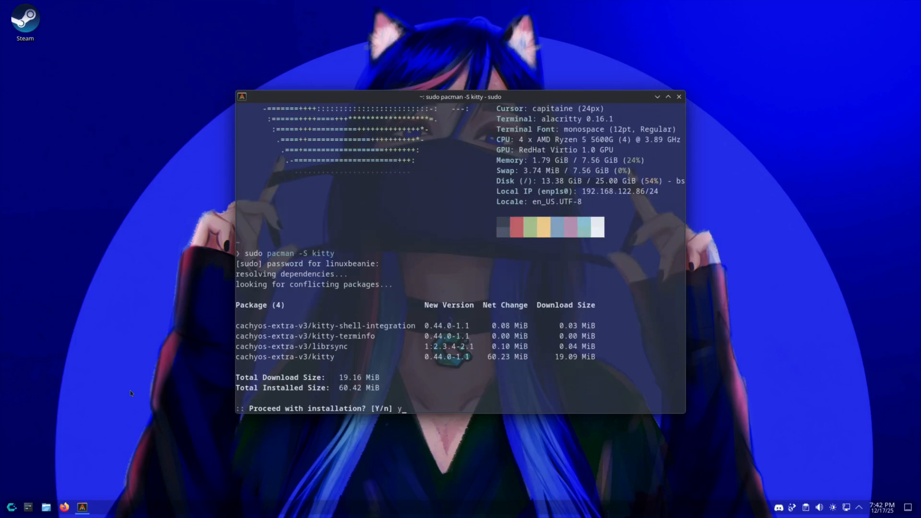
Step: Confirm installing kitty and its three companion packages with pacman
{"action": "key", "text": "Return"}
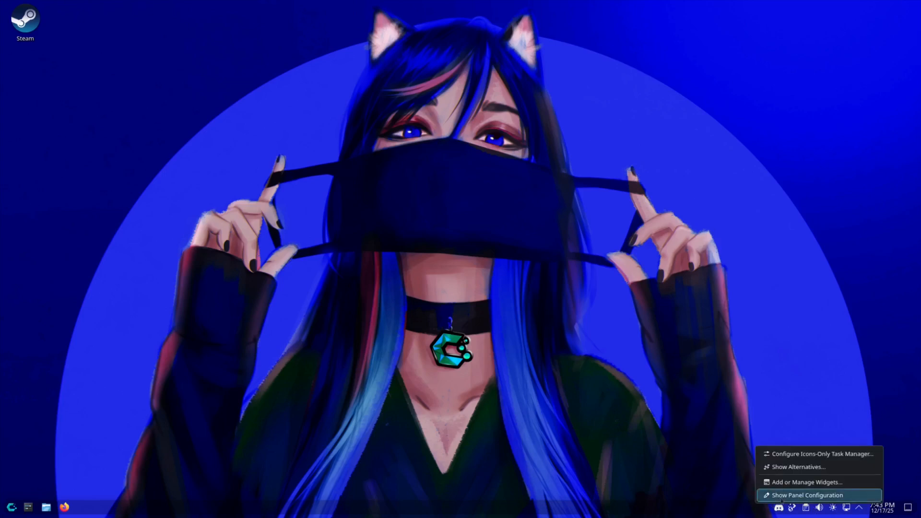
Step: Enter panel edit mode showing position, width, opacity and height settings
{"action": "left_click", "coordinate": [810, 509]}
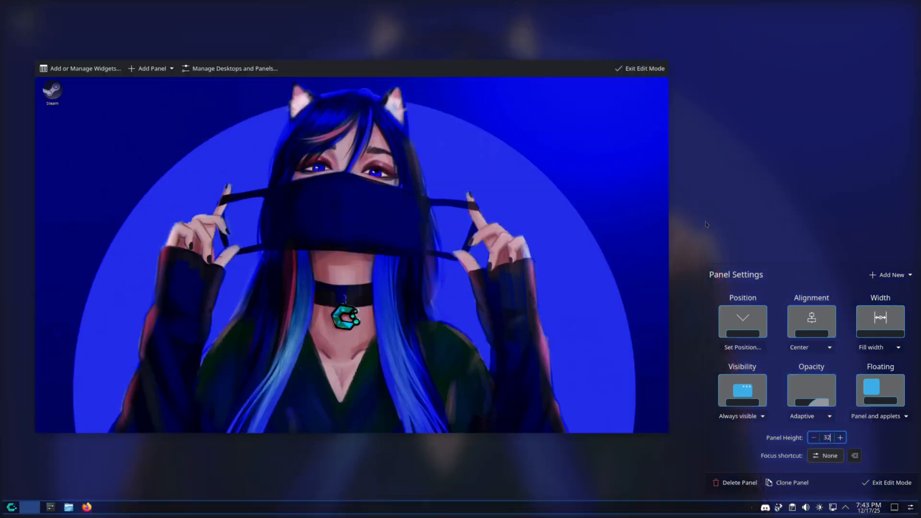